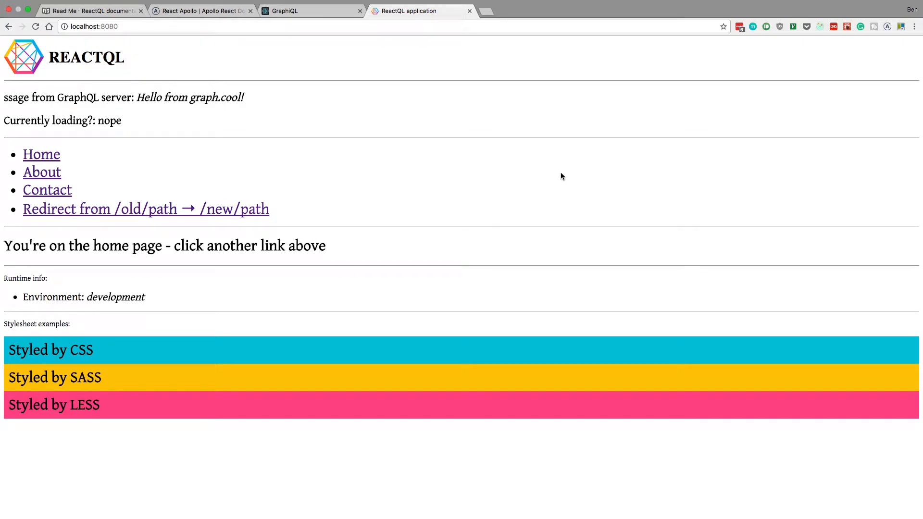
mouse_move(108, 69)
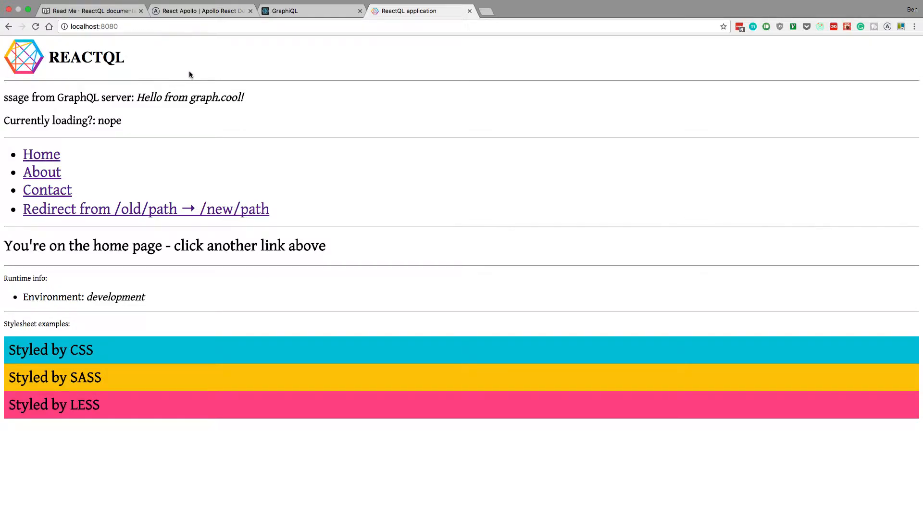
mouse_move(82, 204)
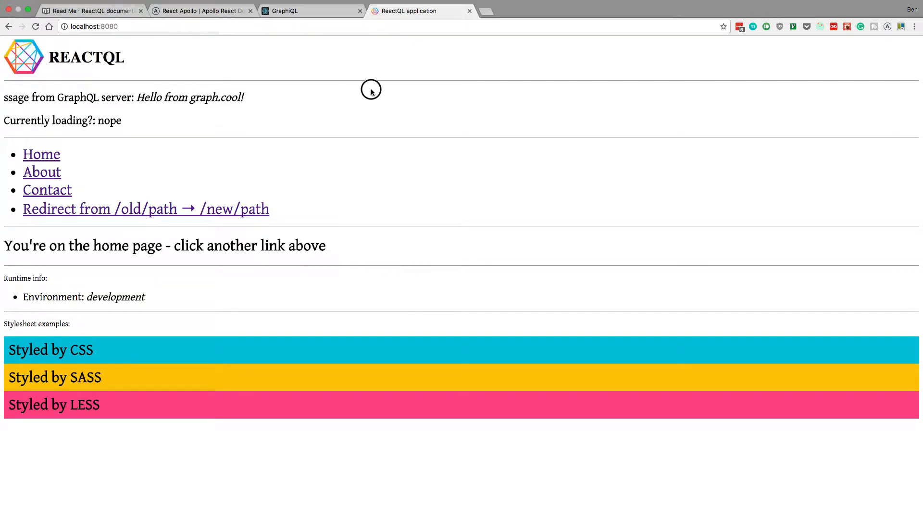
mouse_move(276, 88)
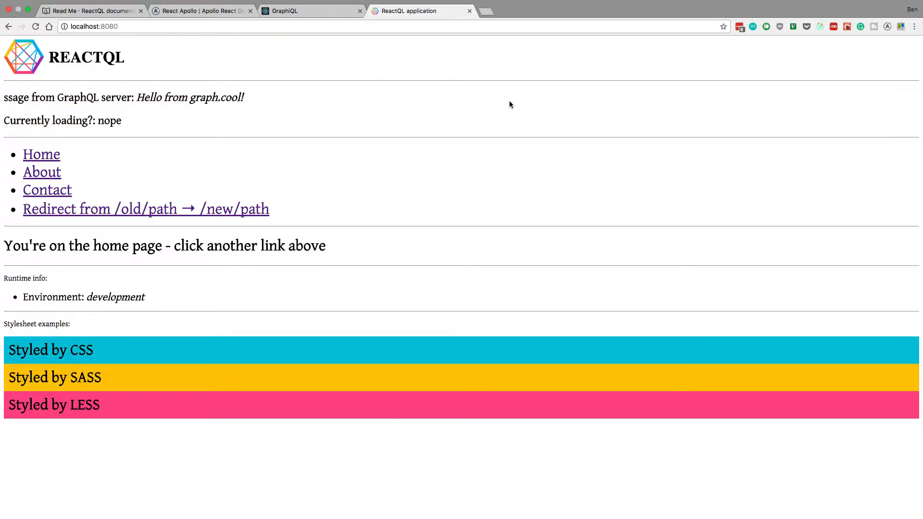
mouse_move(477, 208)
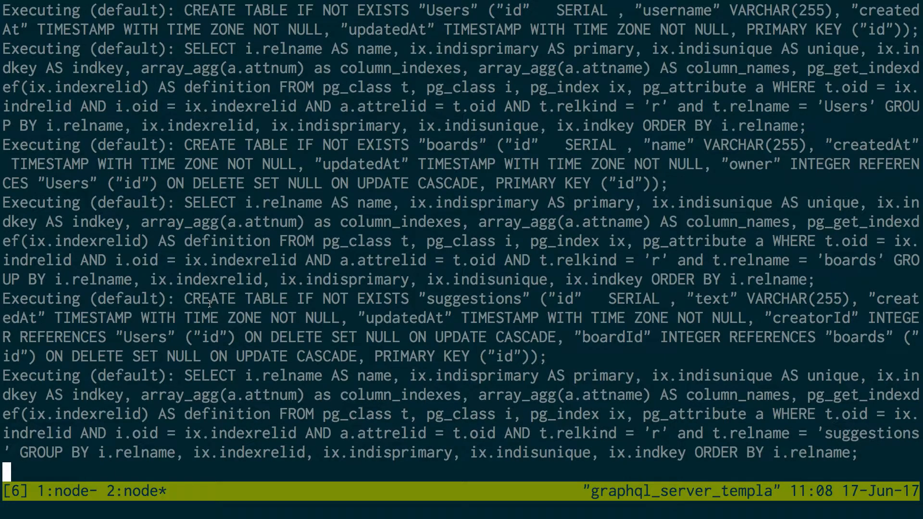
Stop the server in the tmux pane and restart it with npm start.
key("ctrl+c")
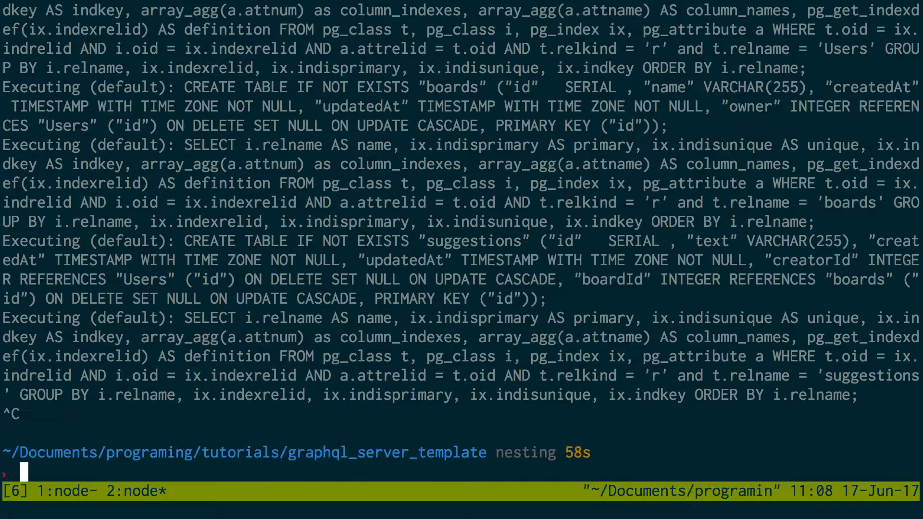
type("npm start")
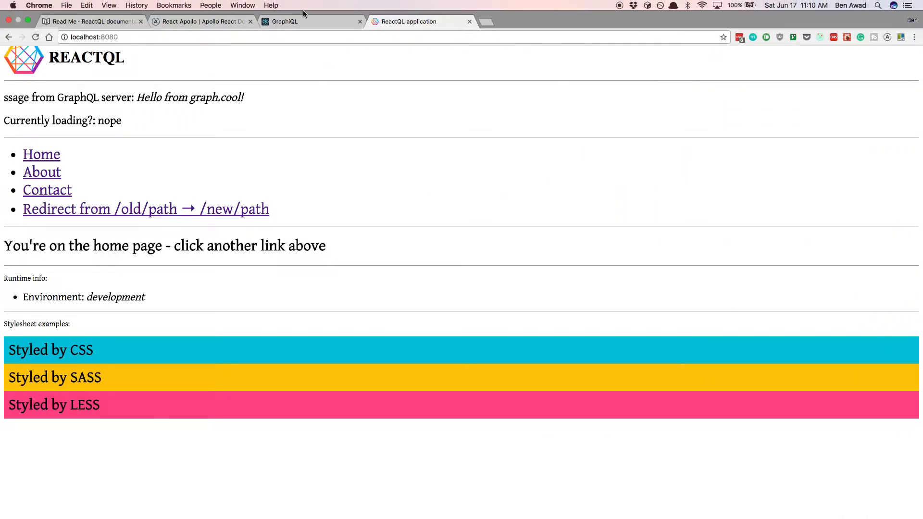
left_click(285, 21)
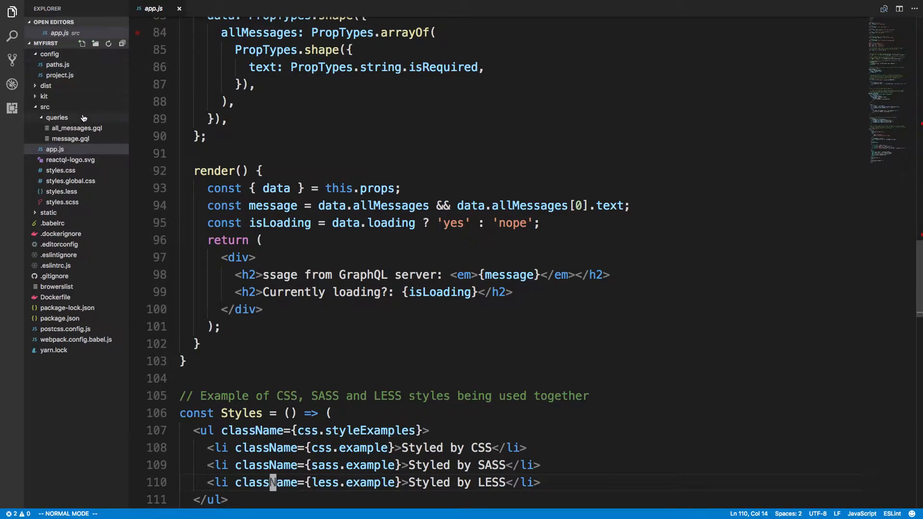
left_click(58, 64)
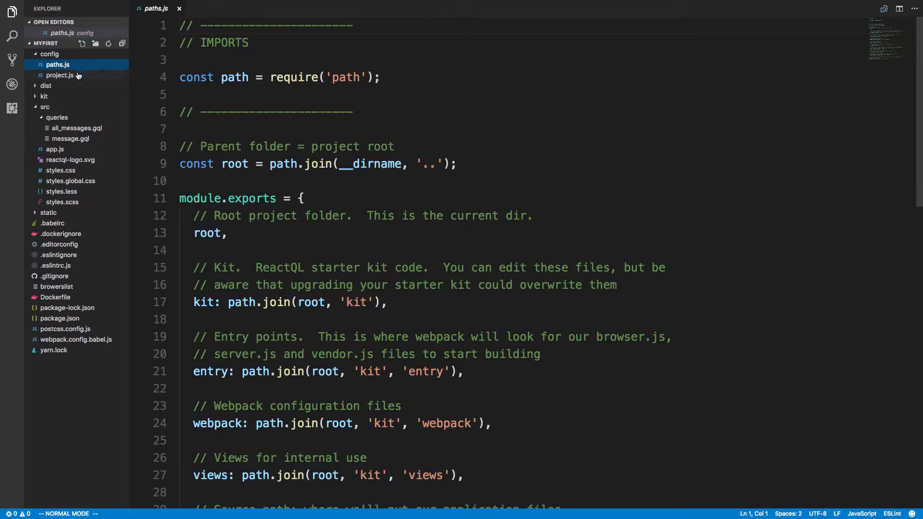
left_click(60, 75)
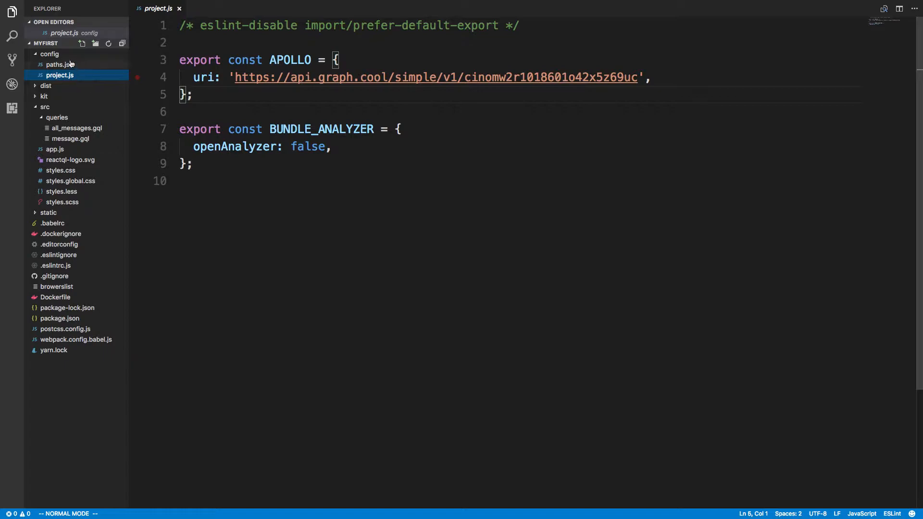
left_click(54, 22)
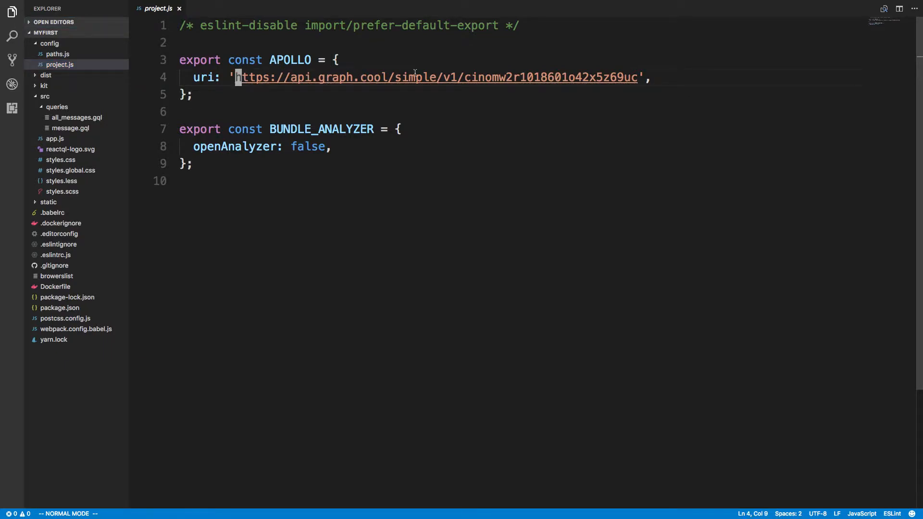
type("http://localhost:3000/',")
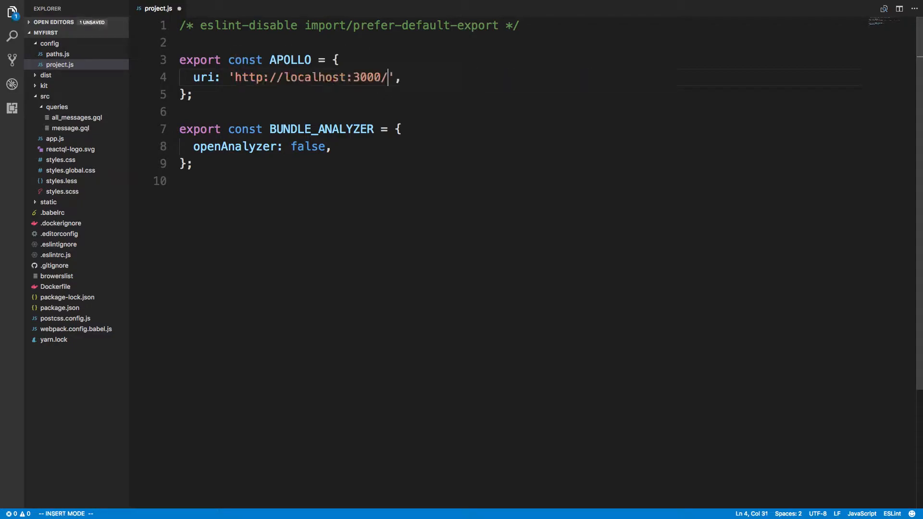
key("Escape")
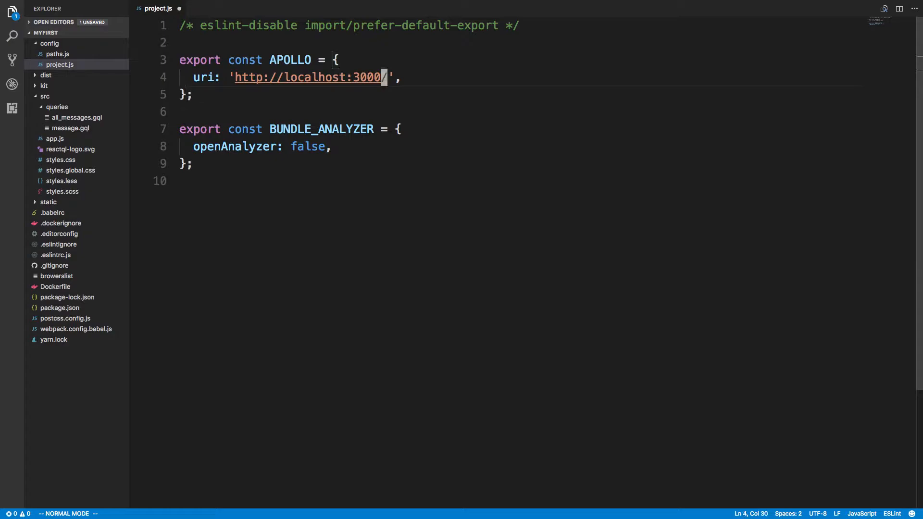
type("graphql")
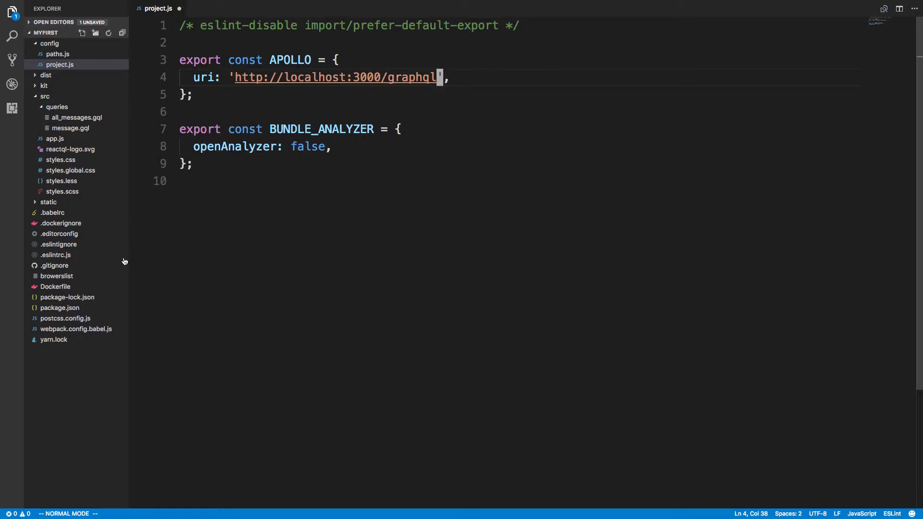
key("ctrl+s")
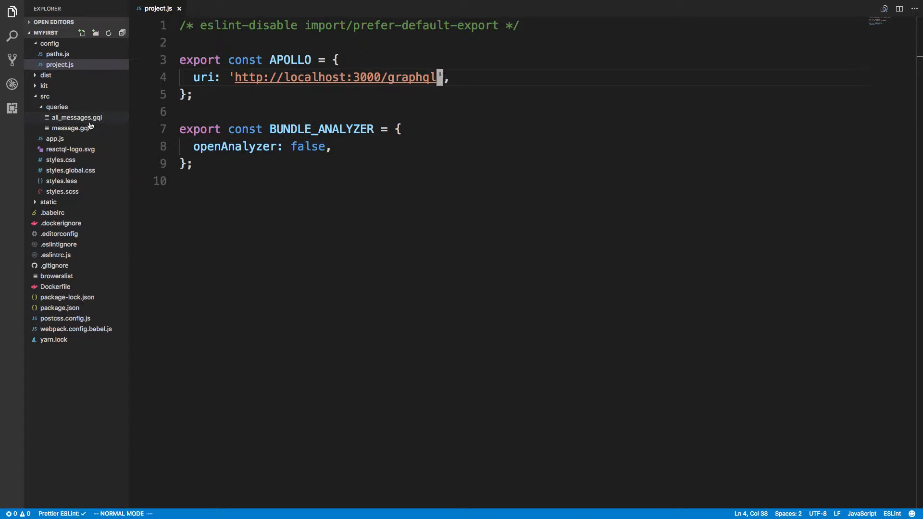
Return to the ReactQL application tab in Chrome to check the CORS fetch error.
left_click(406, 11)
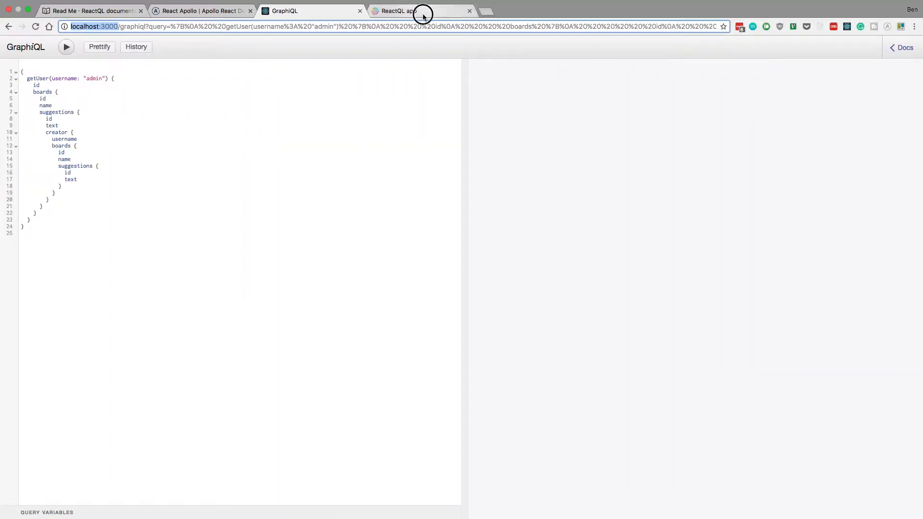
left_click(406, 11)
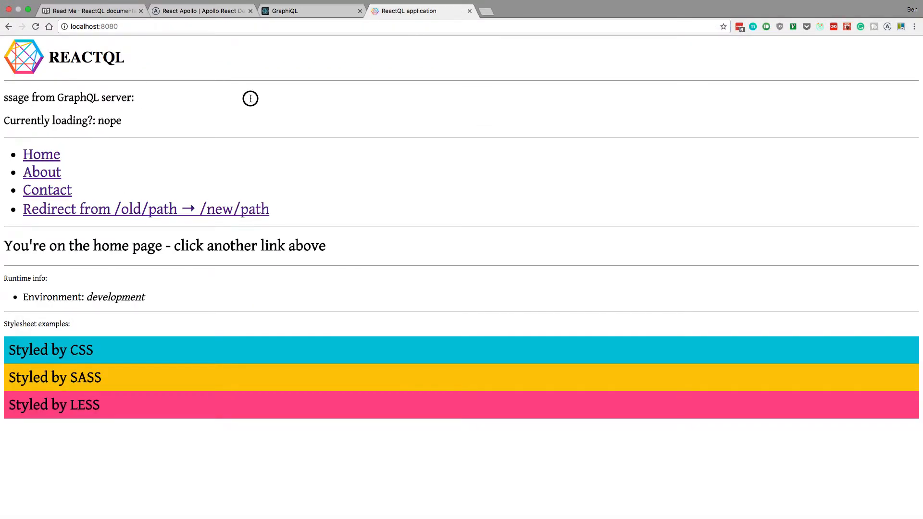
mouse_move(258, 474)
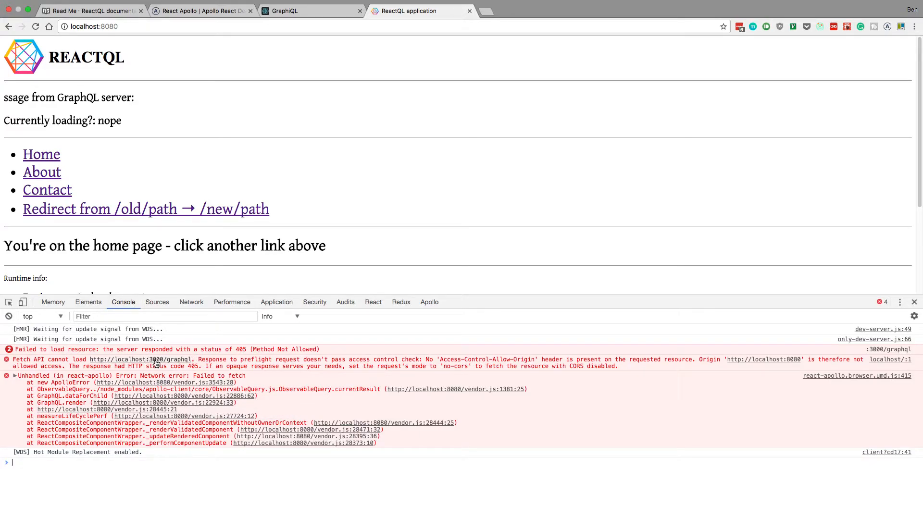
mouse_move(277, 368)
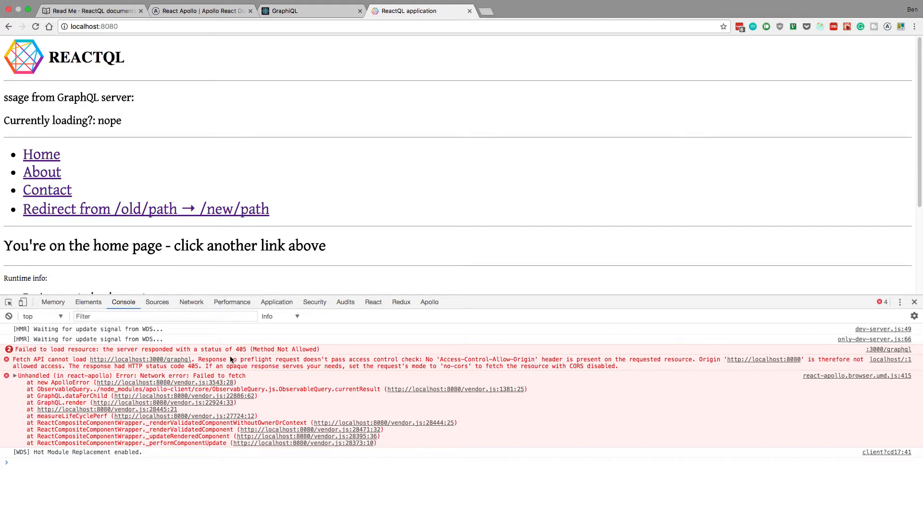
mouse_move(343, 382)
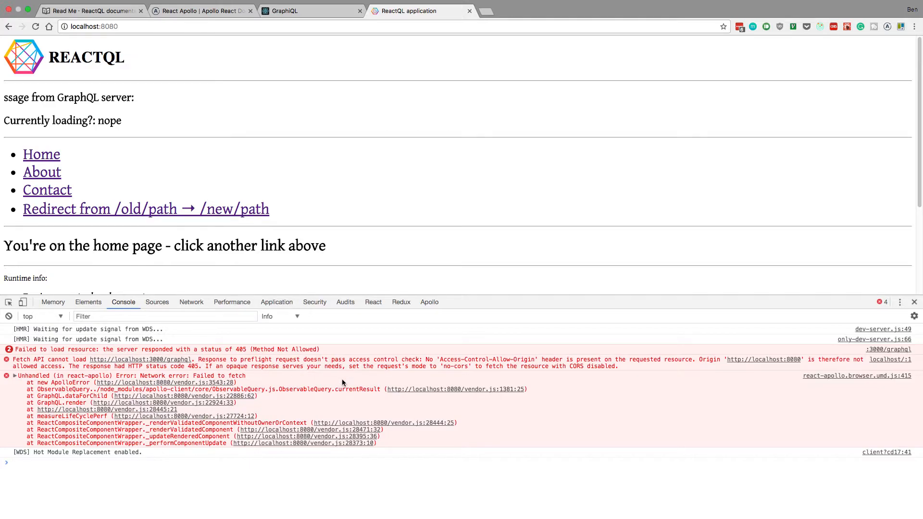
mouse_move(739, 380)
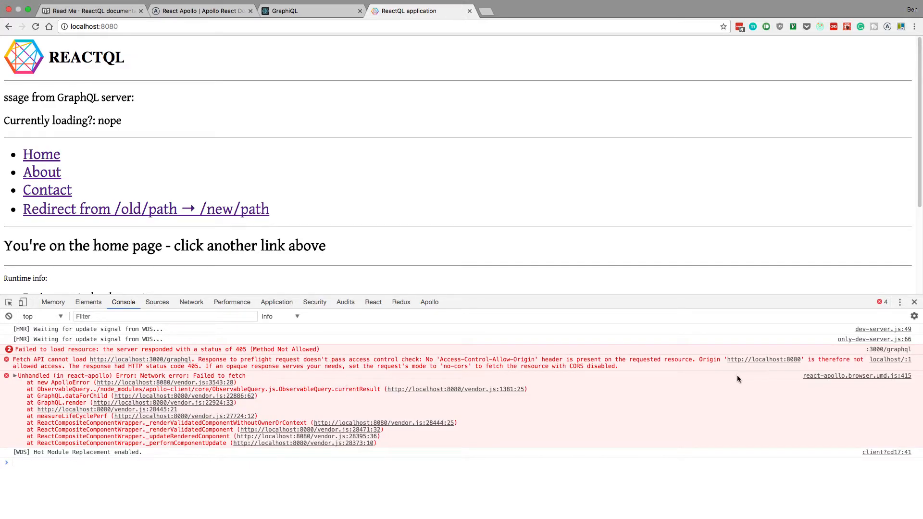
mouse_move(760, 369)
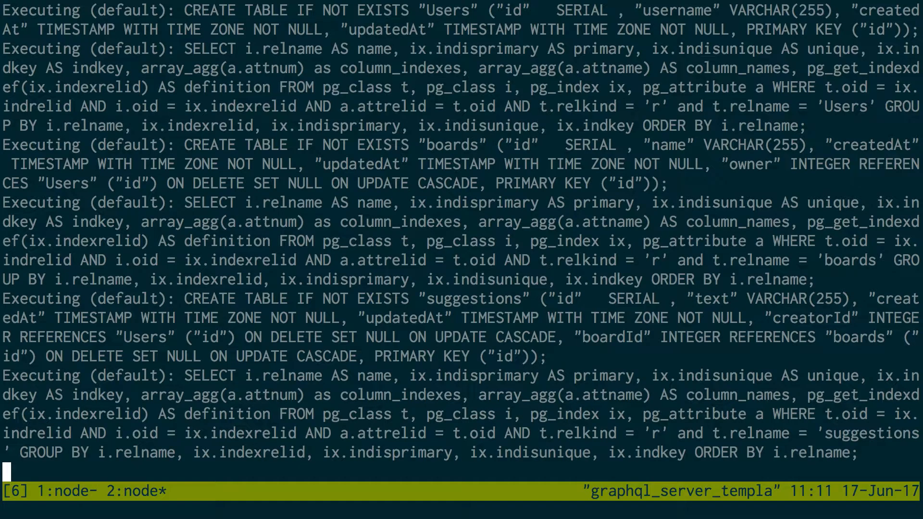
Stop the GraphQL server and install the cors package with yarn add cors.
key("ctrl+c")
type("yarn")
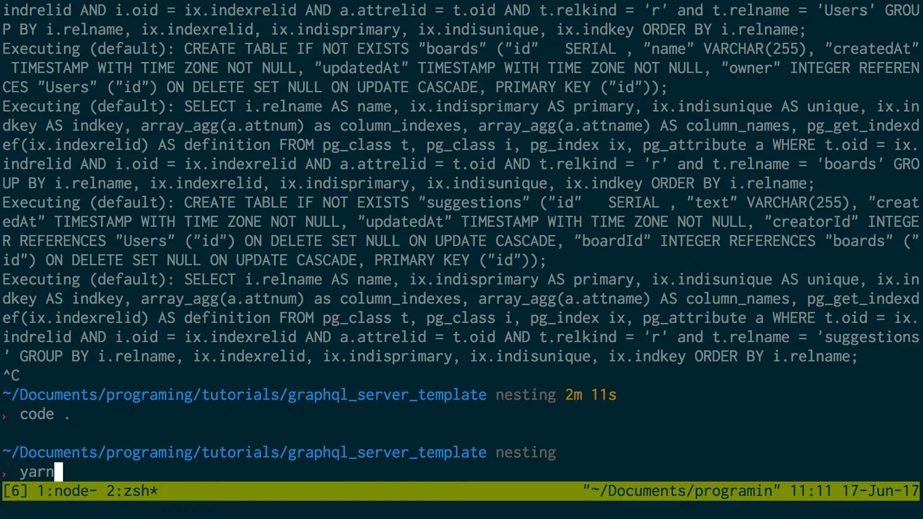
type("add cor")
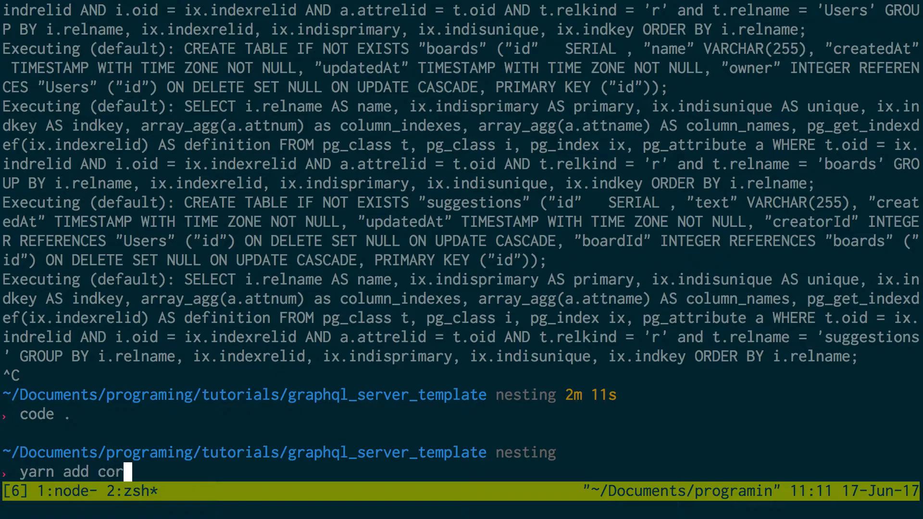
key("Return")
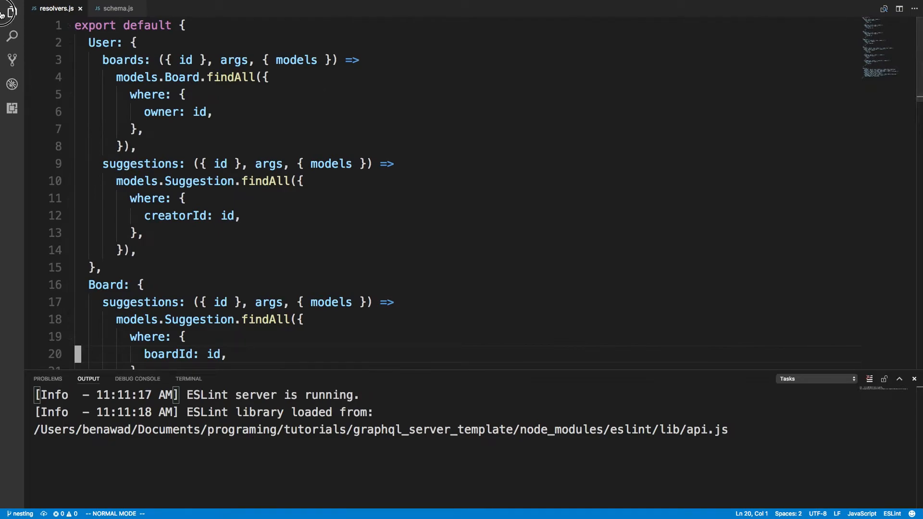
Import cors in the server's index.js, add app.use(cors('*')), and save.
left_click(11, 12)
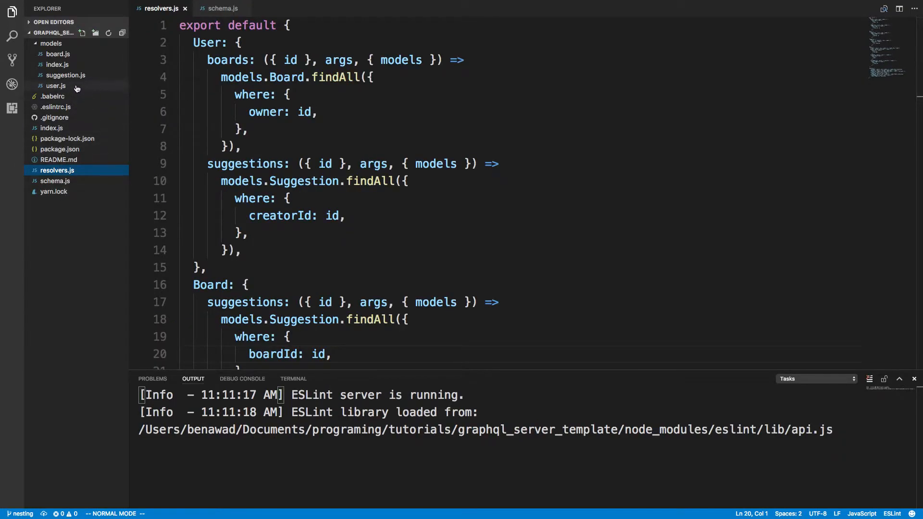
mouse_move(58, 53)
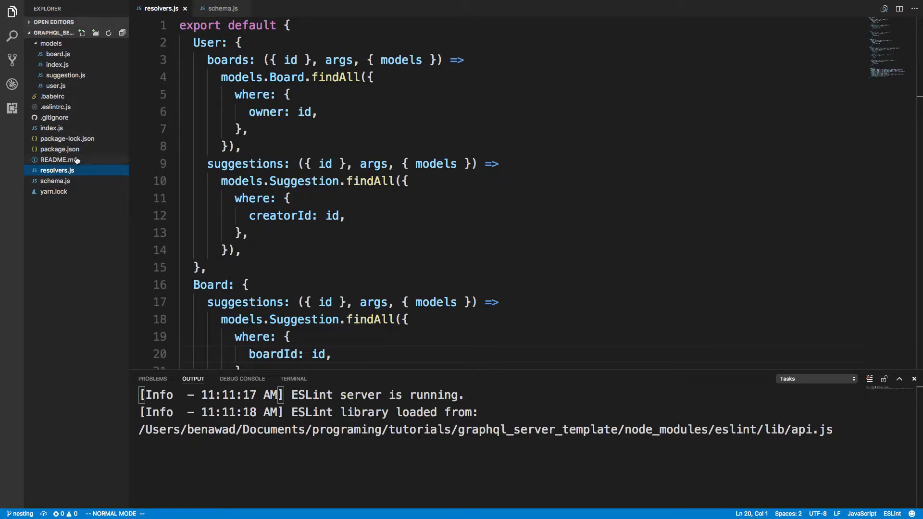
left_click(58, 127)
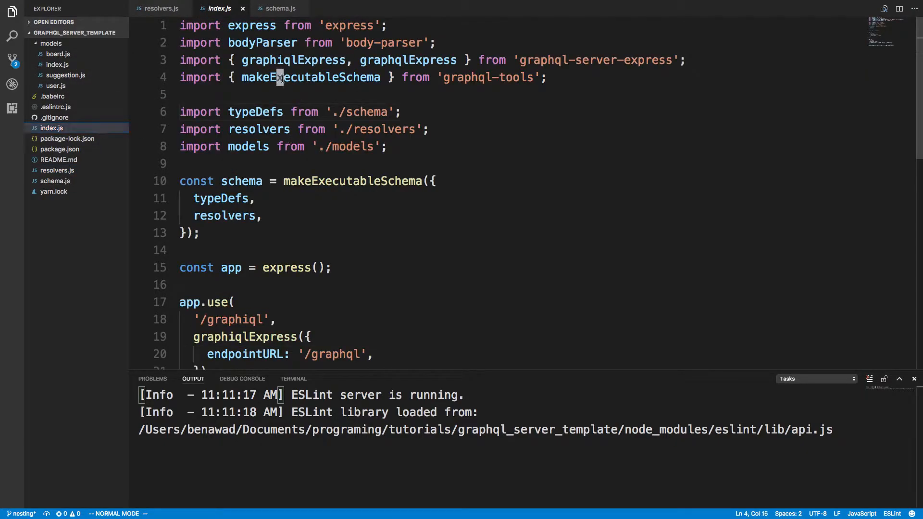
type("import cors from 'cors';")
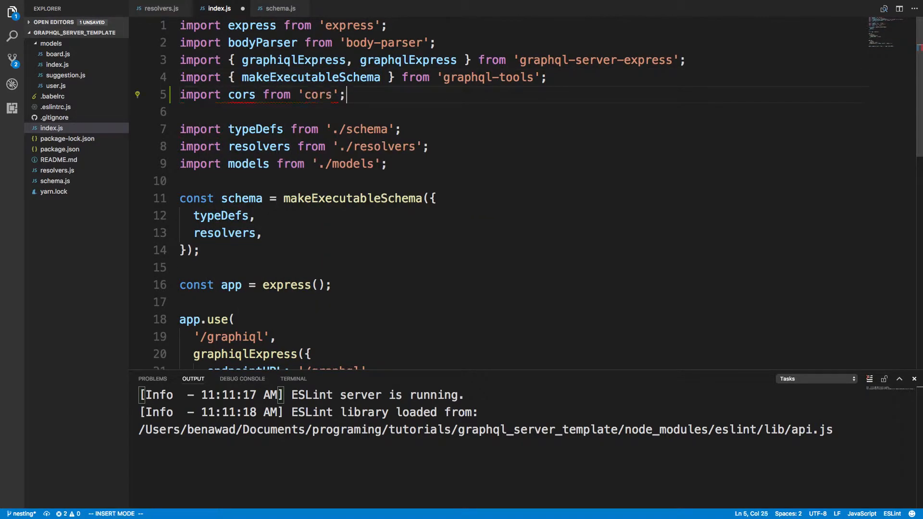
key("Escape")
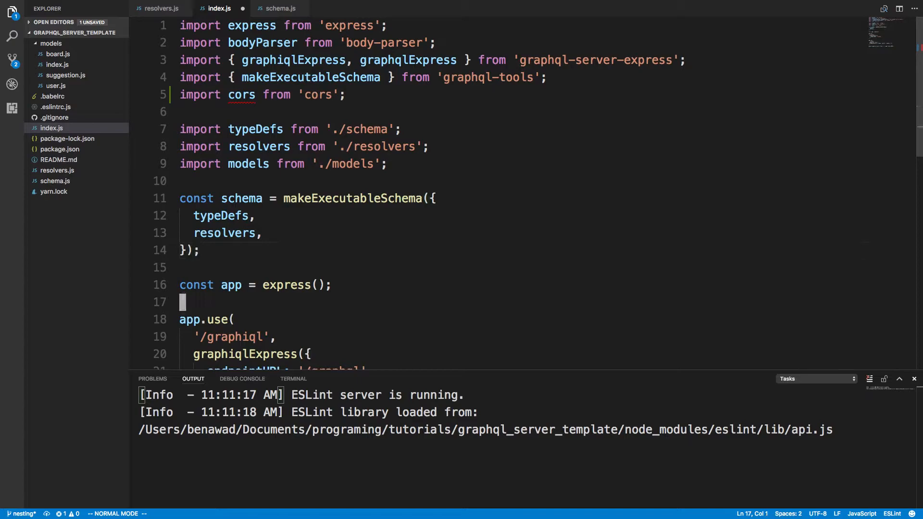
type("app.use(cors('*'));")
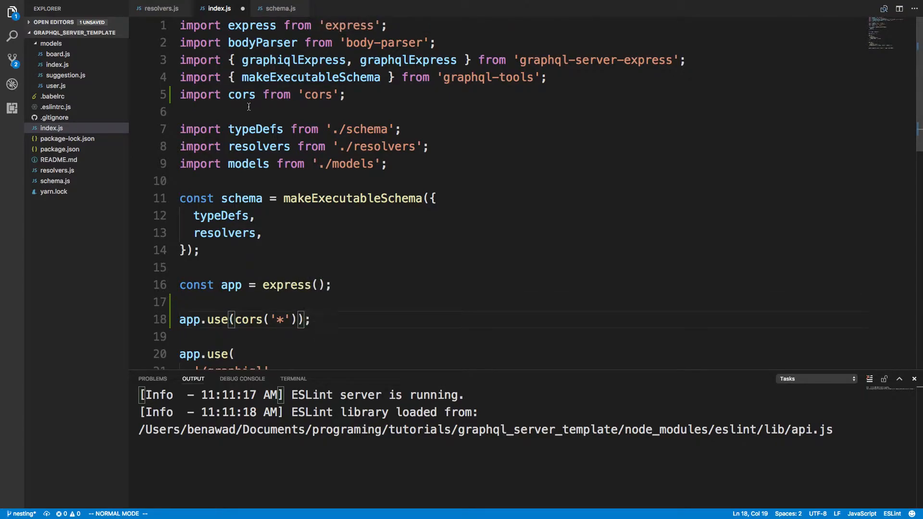
key("ctrl+s")
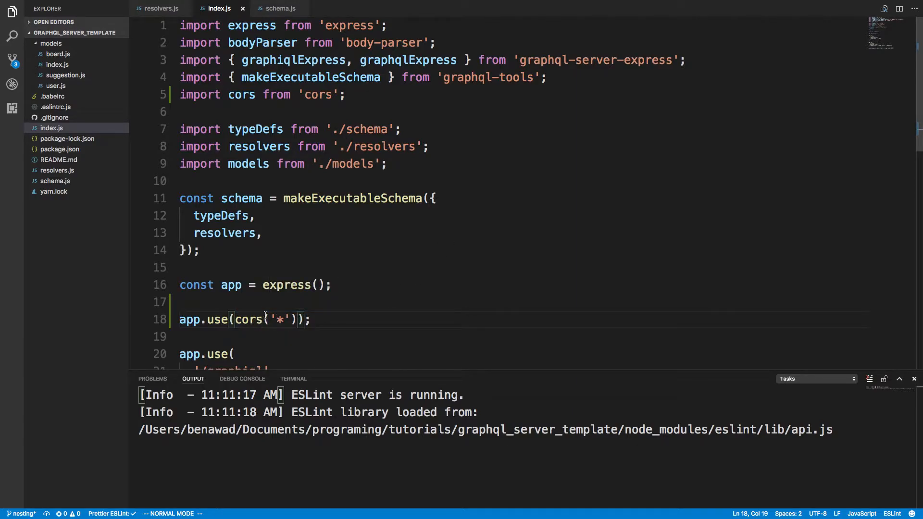
mouse_move(282, 311)
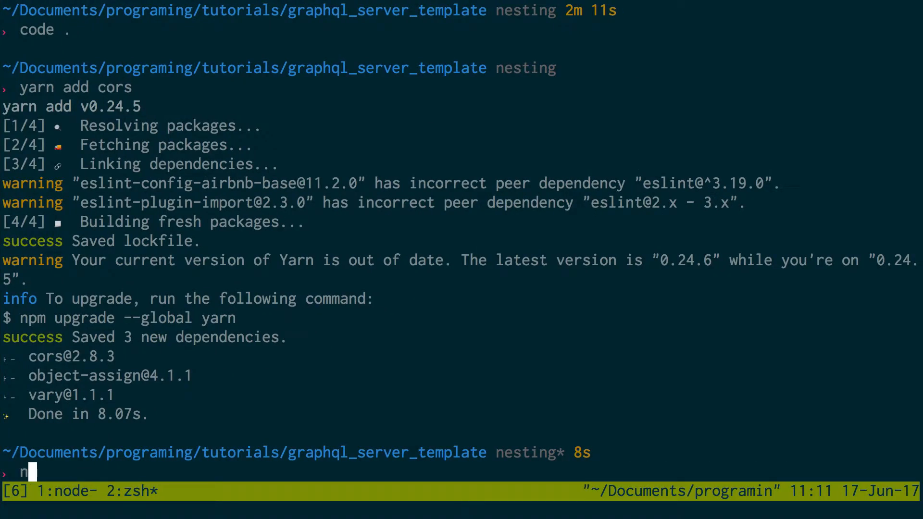
Restart the GraphQL server and reload the ReactQL page, revealing the allMessages field error.
key("Return")
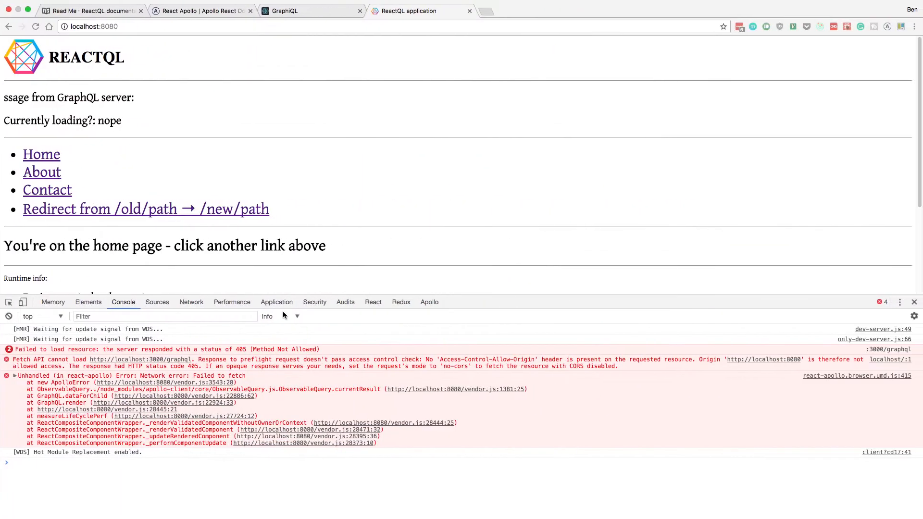
left_click(8, 302)
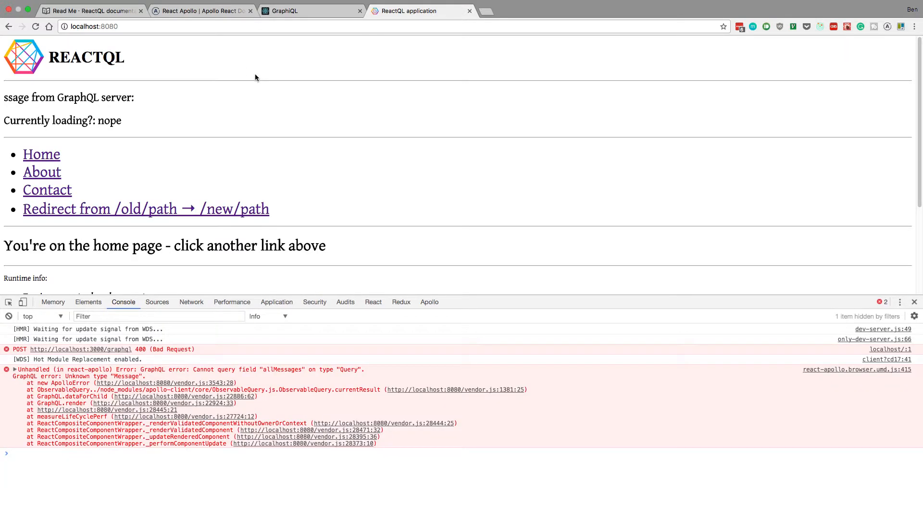
mouse_move(191, 355)
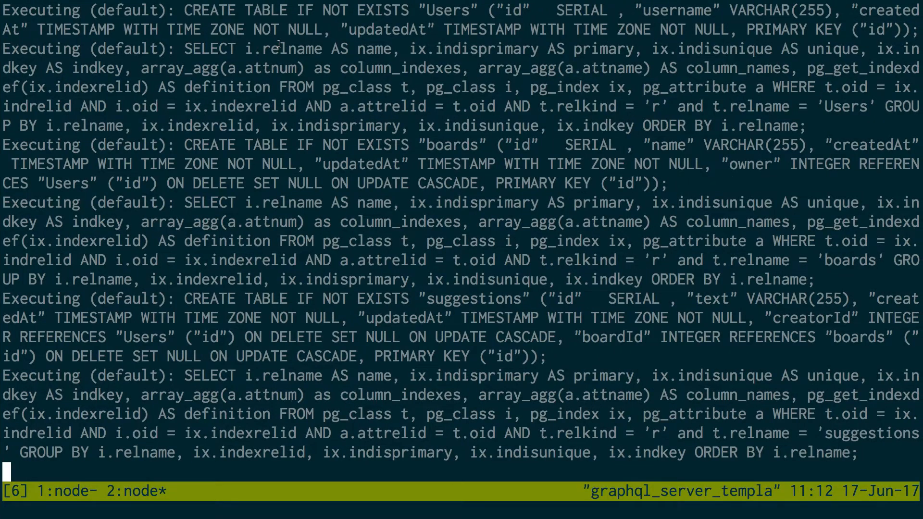
Stop the server, check git status, and create a new reactql branch.
key("ctrl+c")
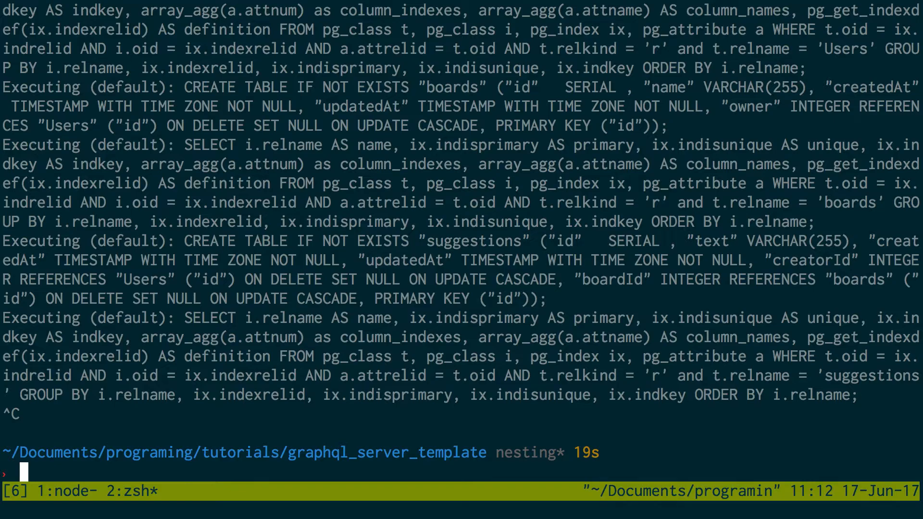
type("git")
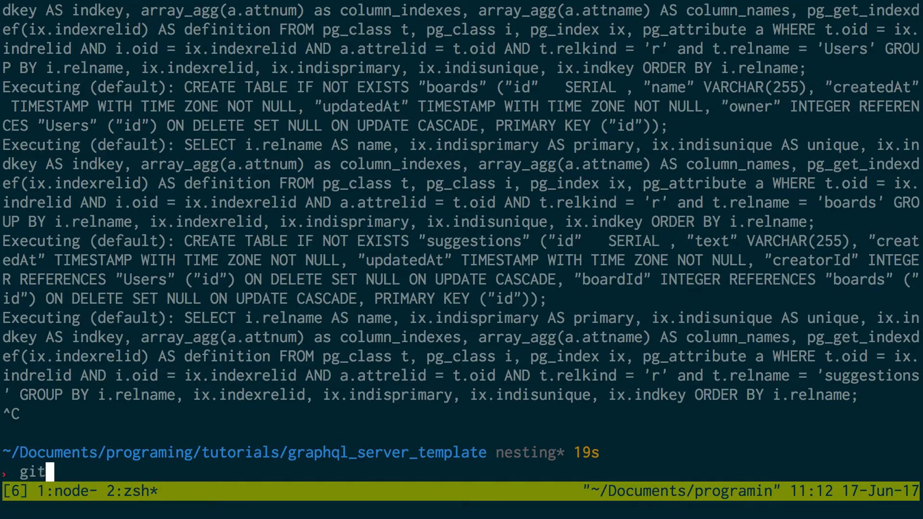
type("status")
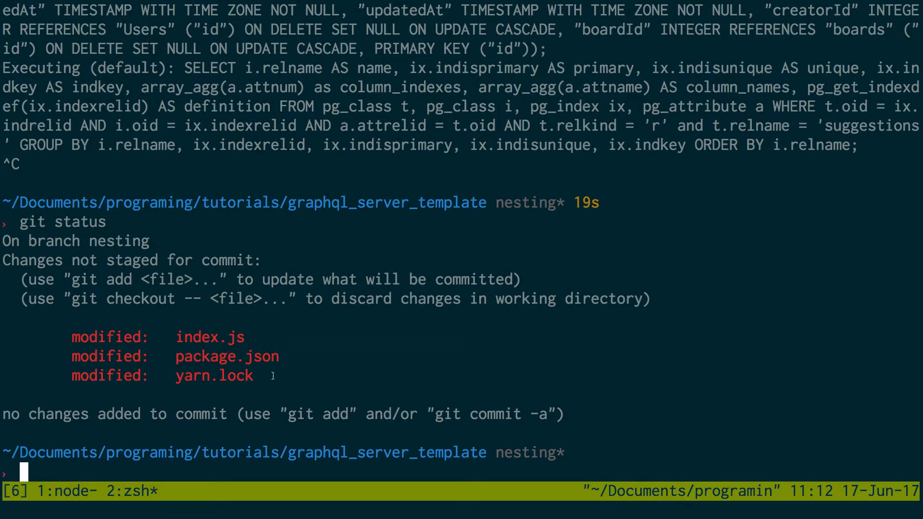
type("git che")
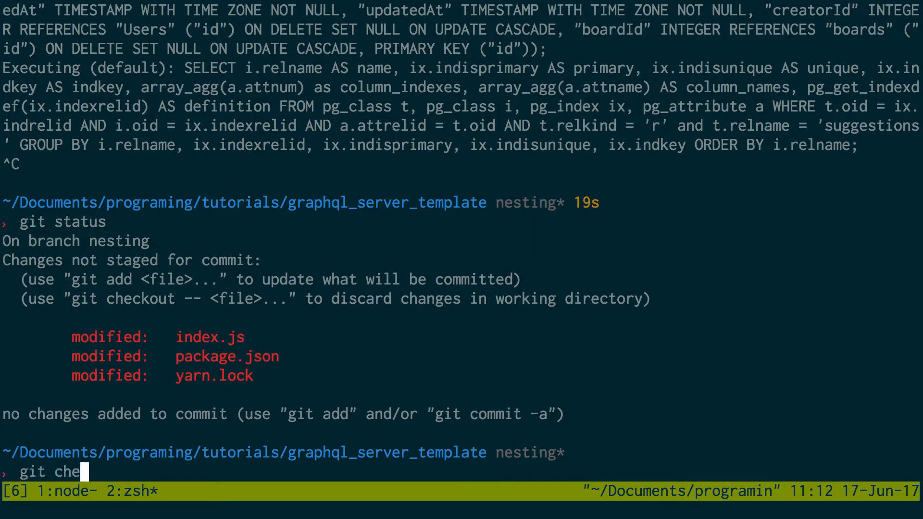
type("ckout -b")
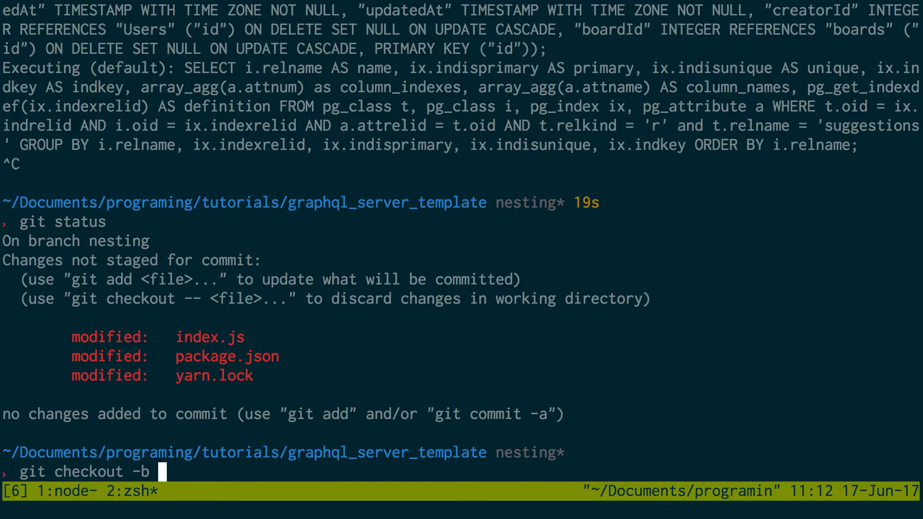
type("reactq")
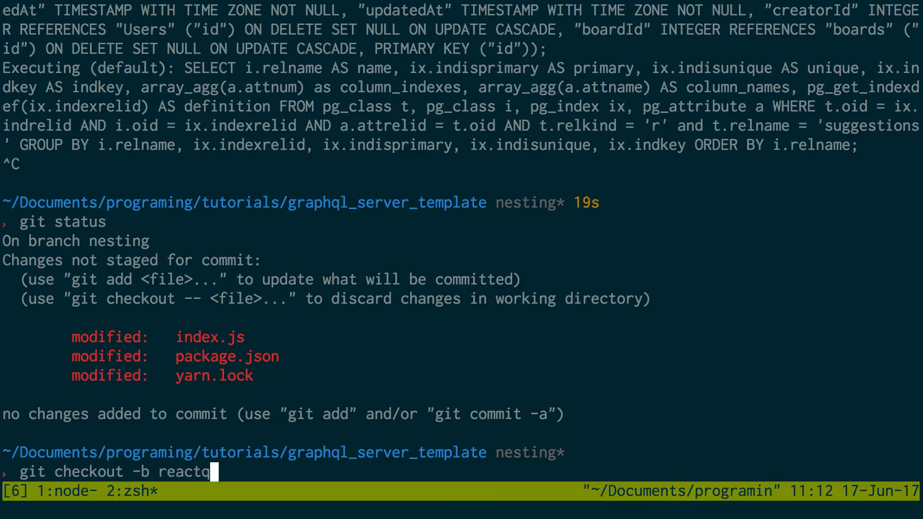
key("Return")
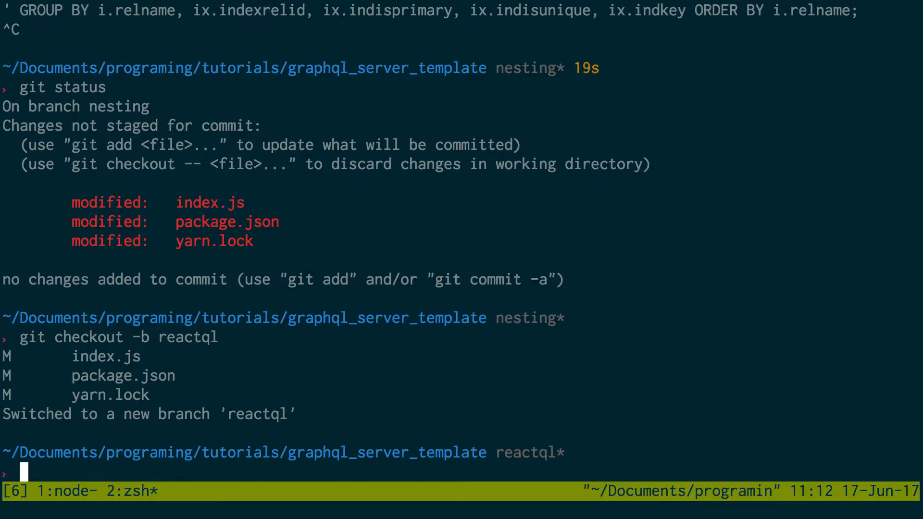
Commit the changes as "Add cors", push reactql to origin, and restart the server.
type("git status")
type("git commi")
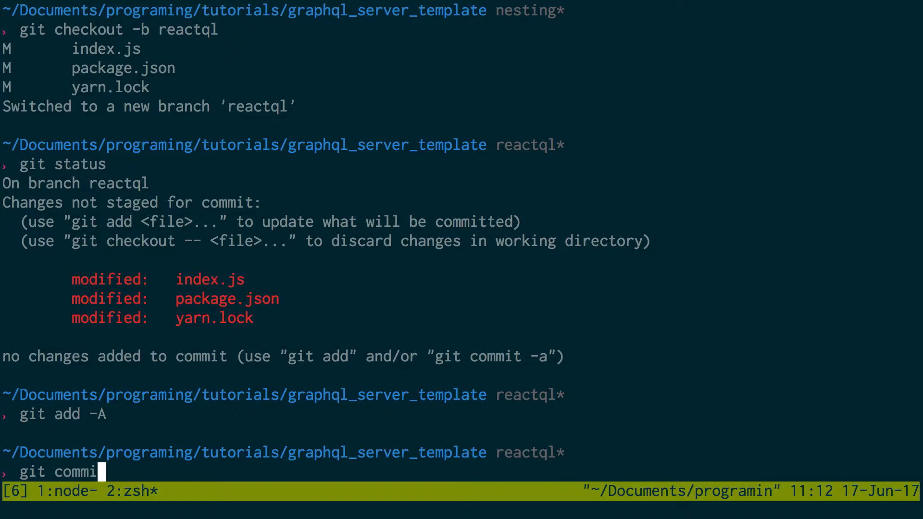
type("t -m \"Add cor")
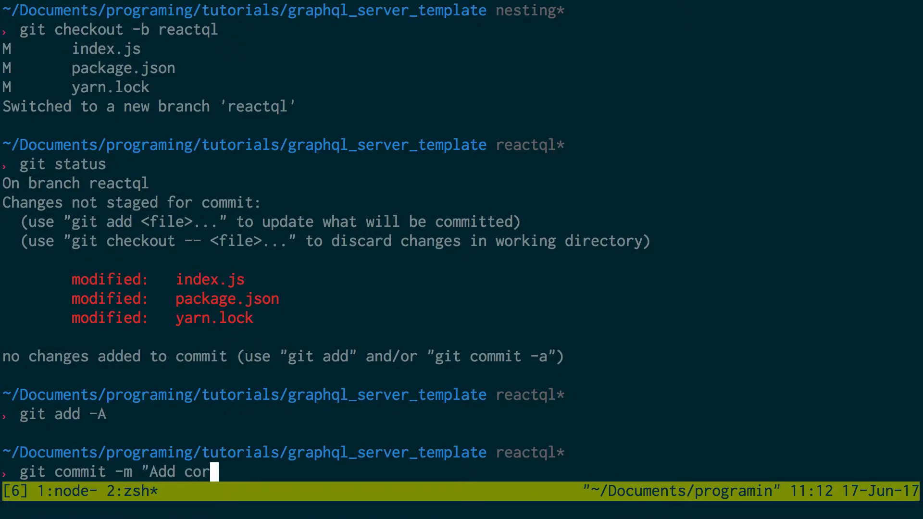
key("Return")
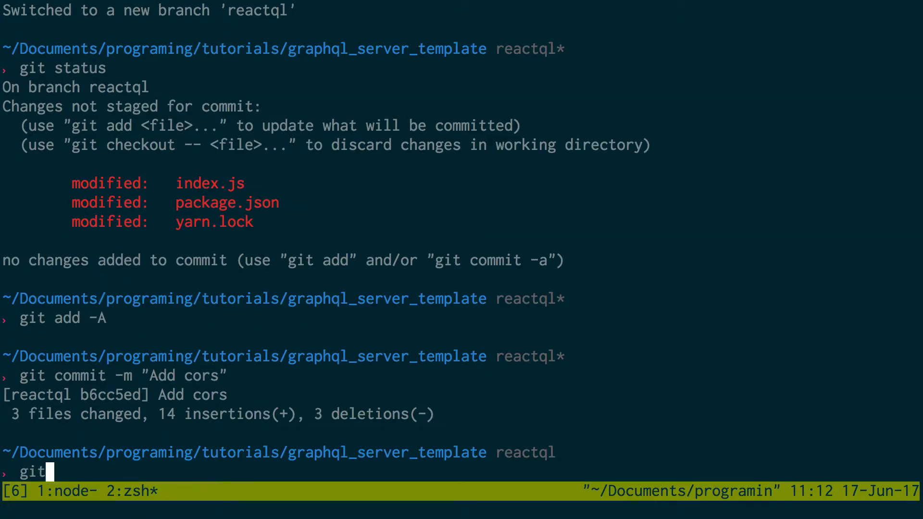
type("push origi")
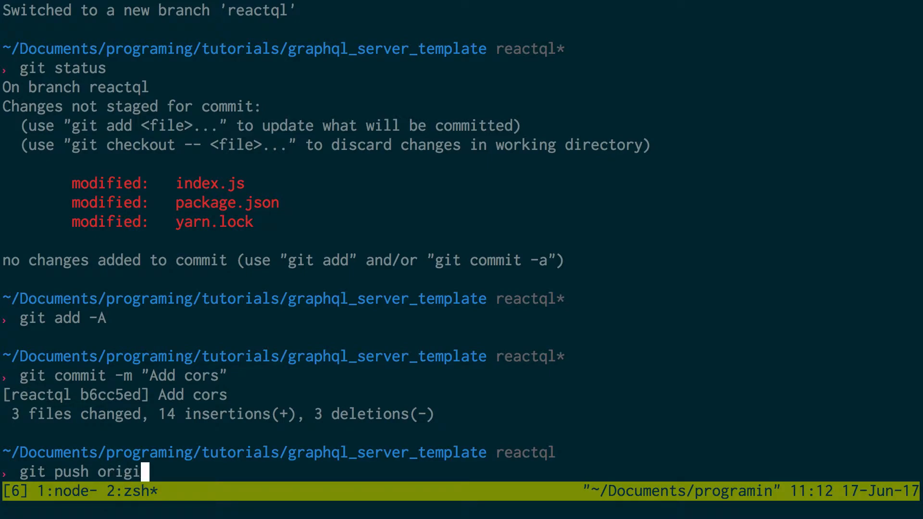
key("Return")
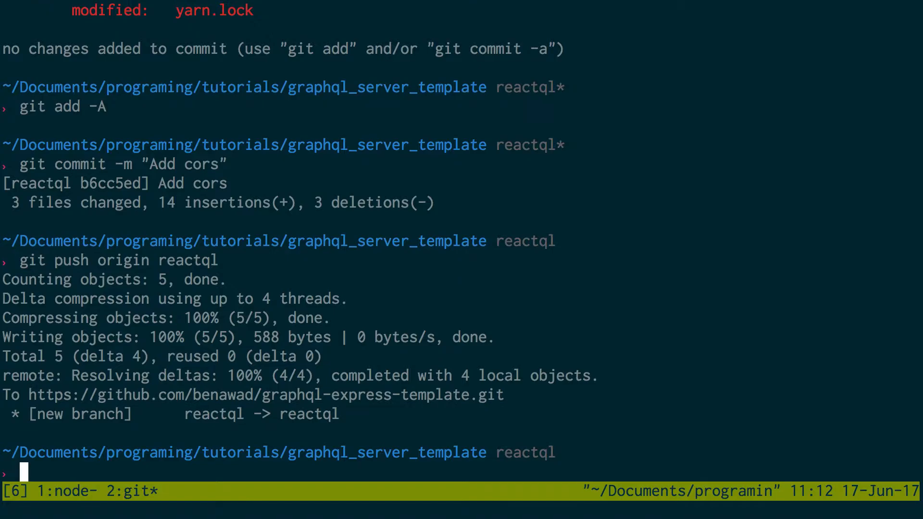
type("npm start")
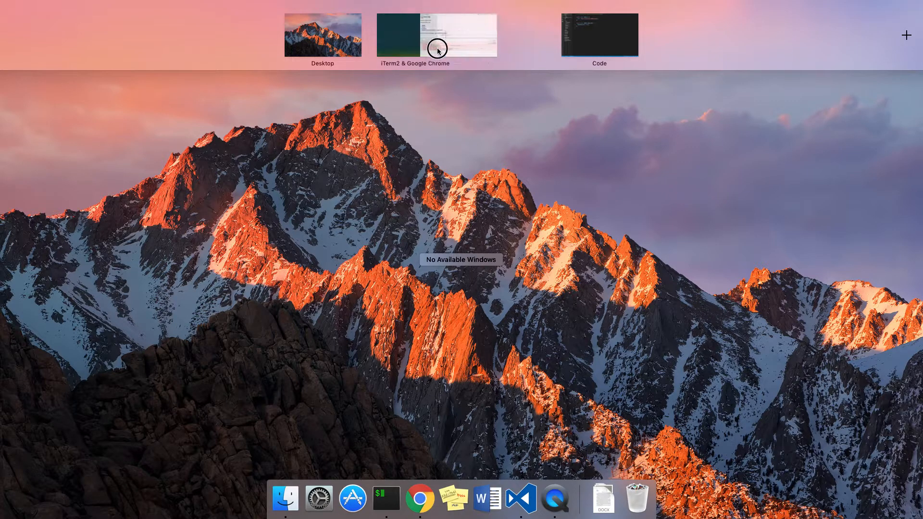
Review app.js and the .gql queries, then delete the message.gql fragment file.
left_click(599, 34)
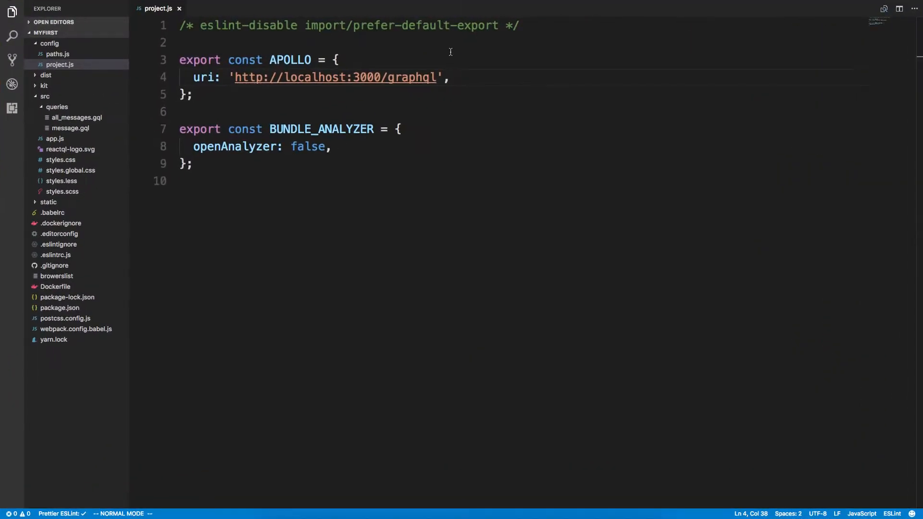
mouse_move(85, 123)
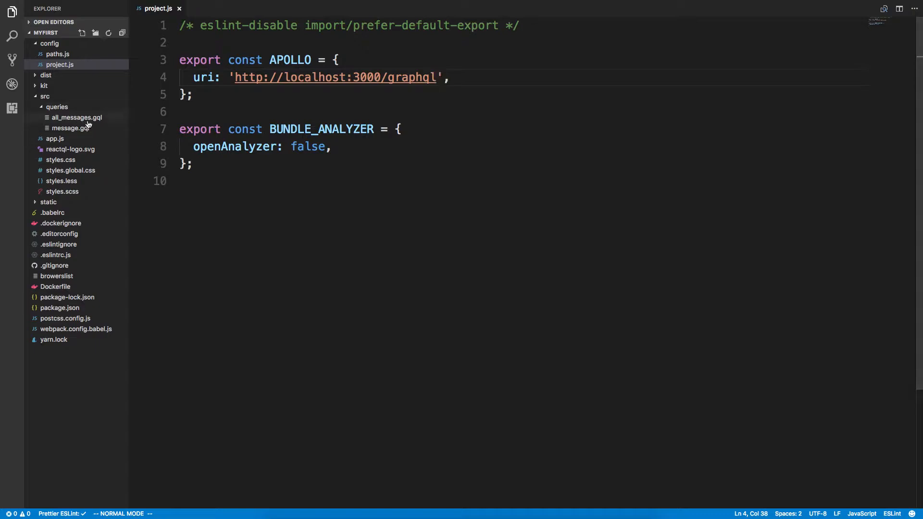
left_click(55, 138)
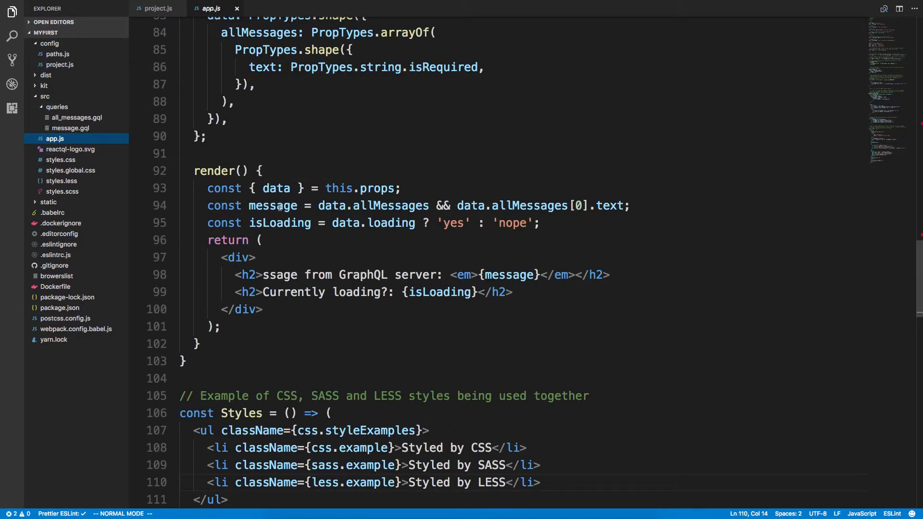
left_click(76, 118)
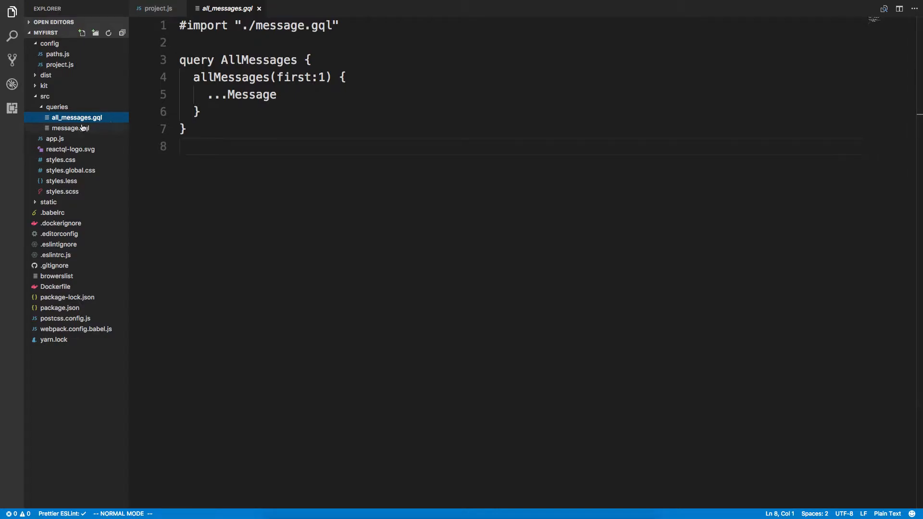
left_click(71, 128)
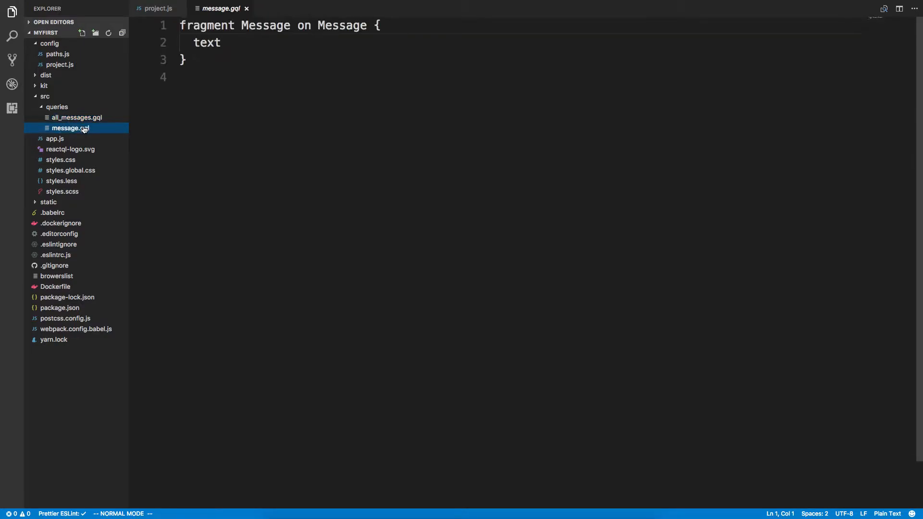
right_click(70, 128)
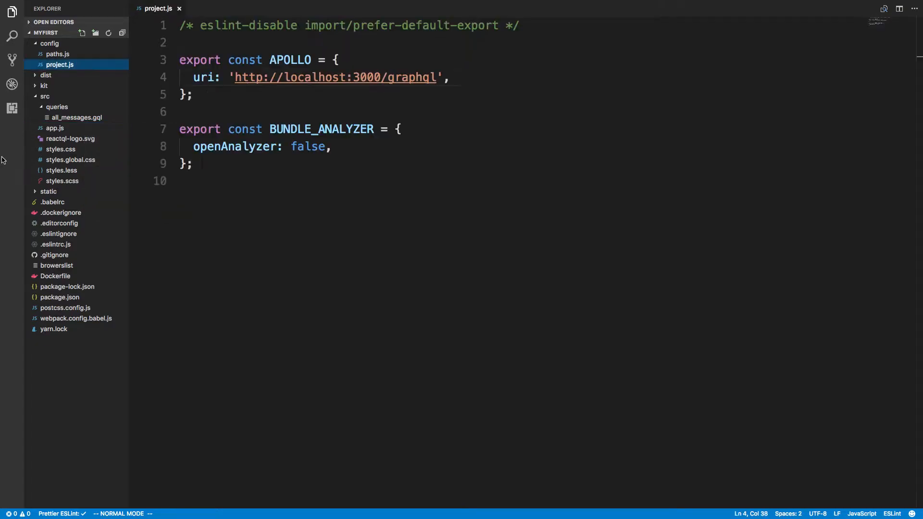
left_click(77, 118)
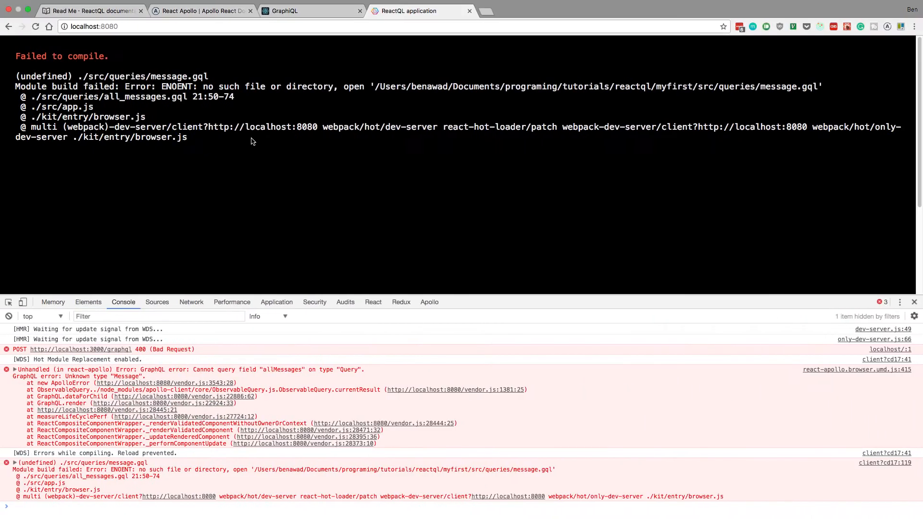
Write and run a getUser(username:"admin") query requesting the username field in GraphiQL.
left_click(88, 10)
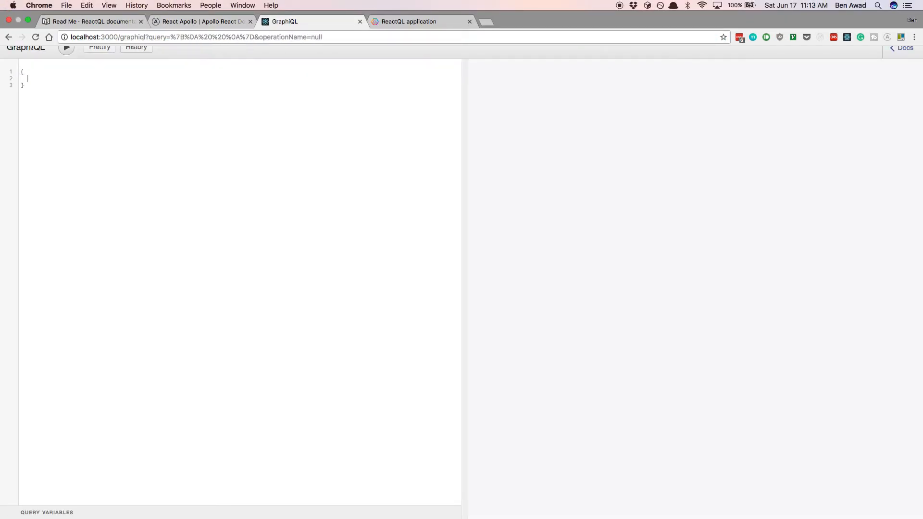
type("getUser")
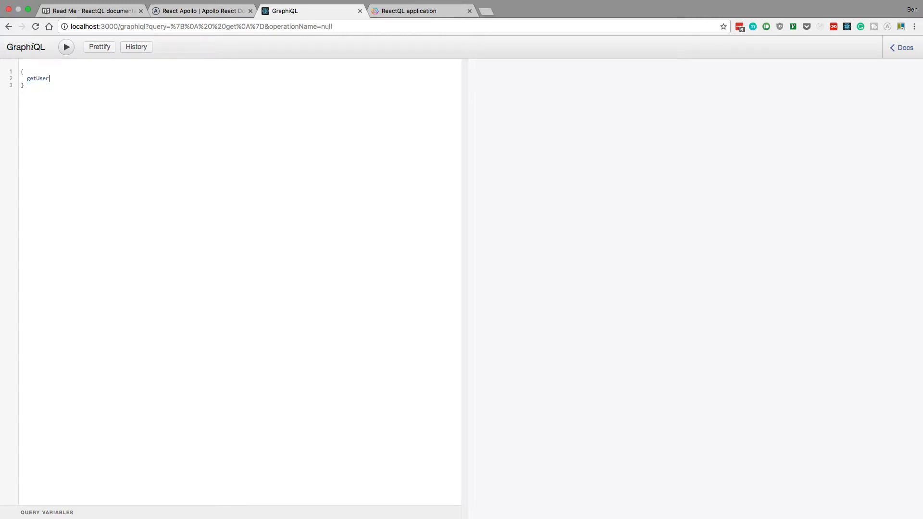
type("(username:\"a\")")
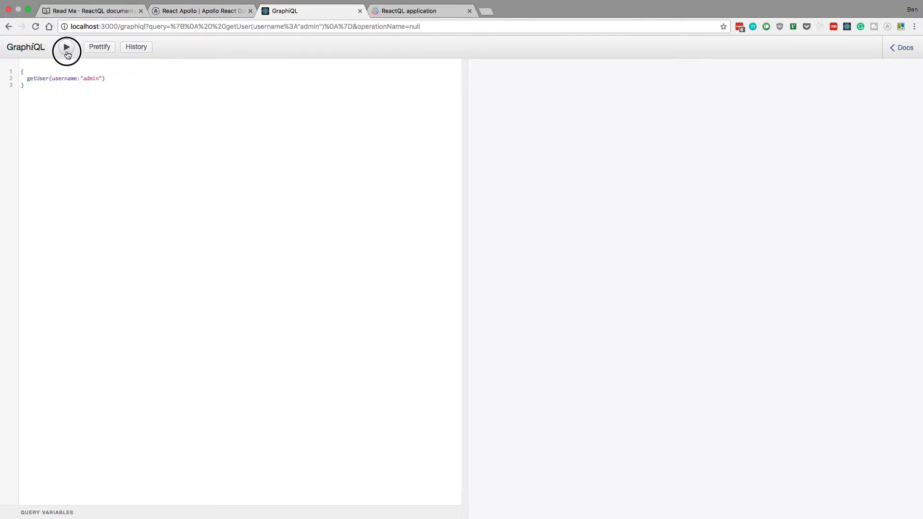
left_click(65, 47)
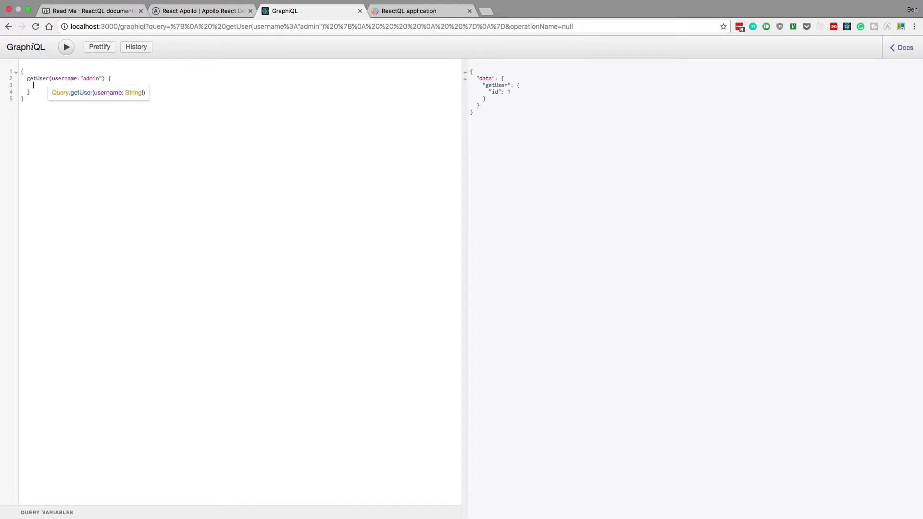
type("name")
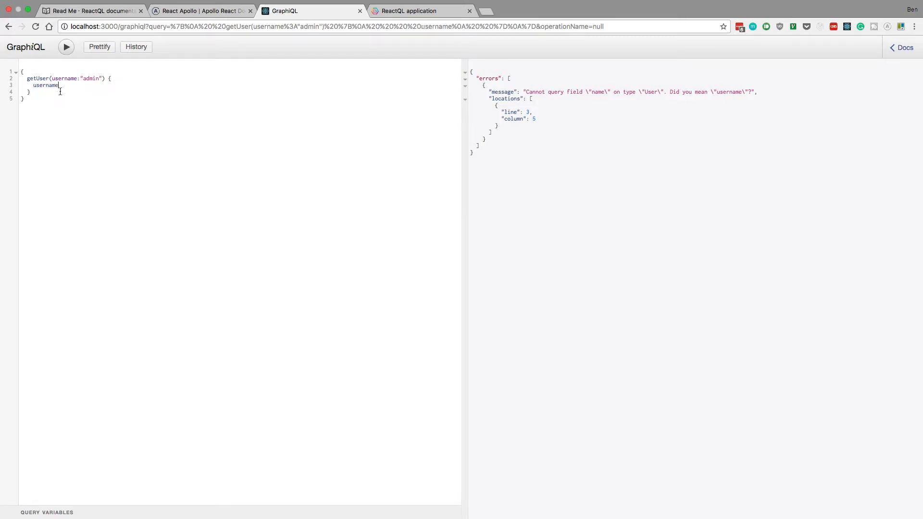
left_click(66, 47)
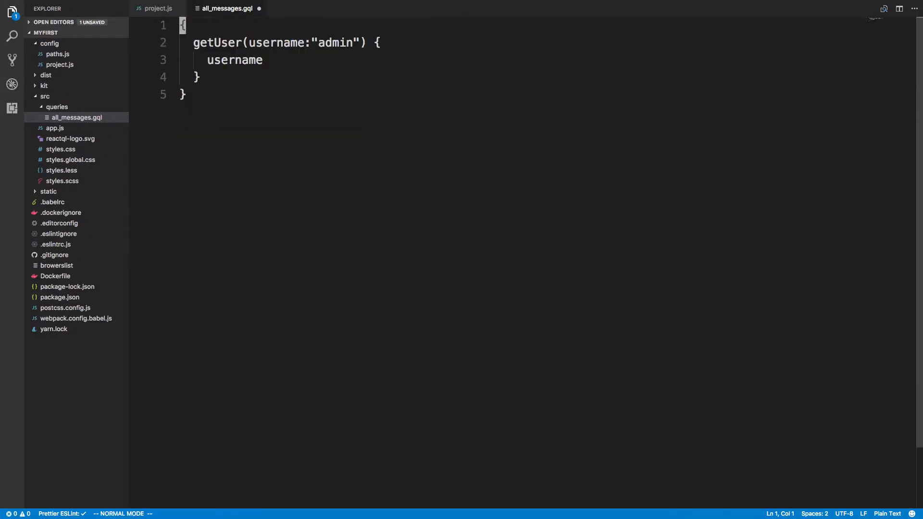
Rename all_messages.gql to getUser.gql in the Explorer and close its editor tab.
right_click(77, 117)
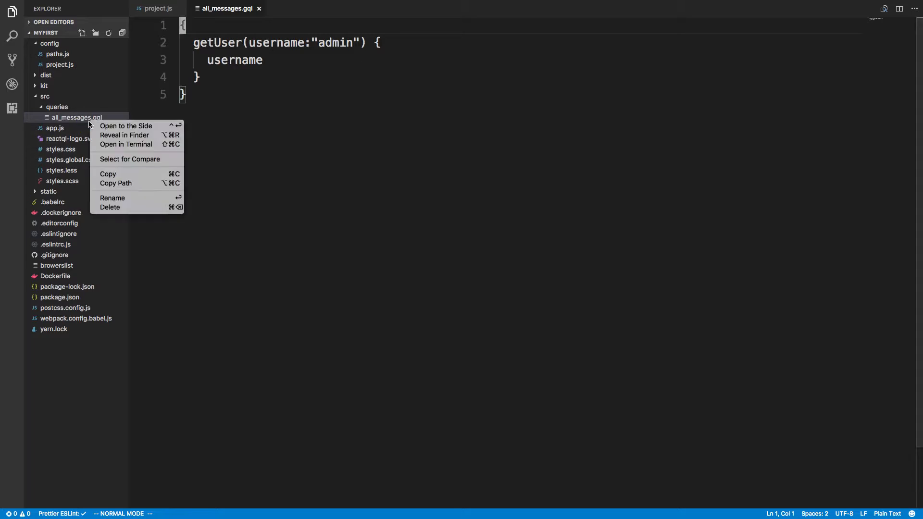
left_click(112, 198)
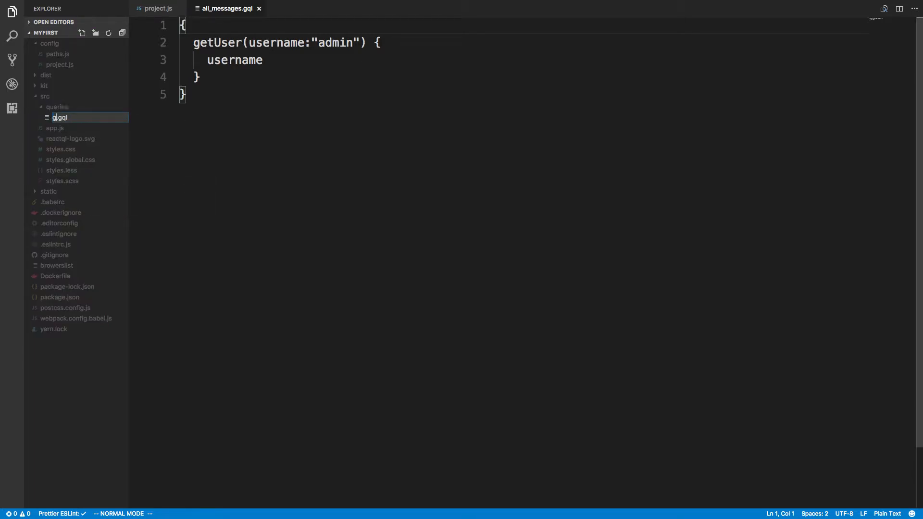
type("getUser.gql")
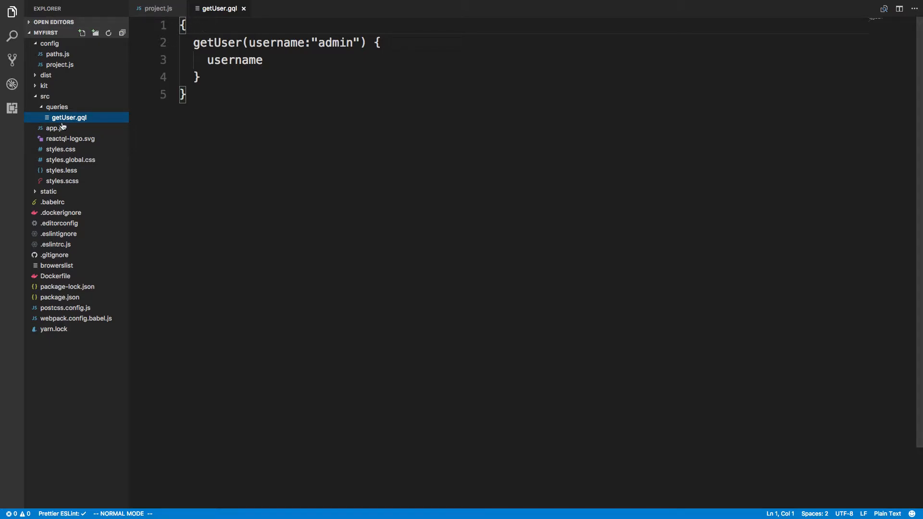
mouse_move(271, 3)
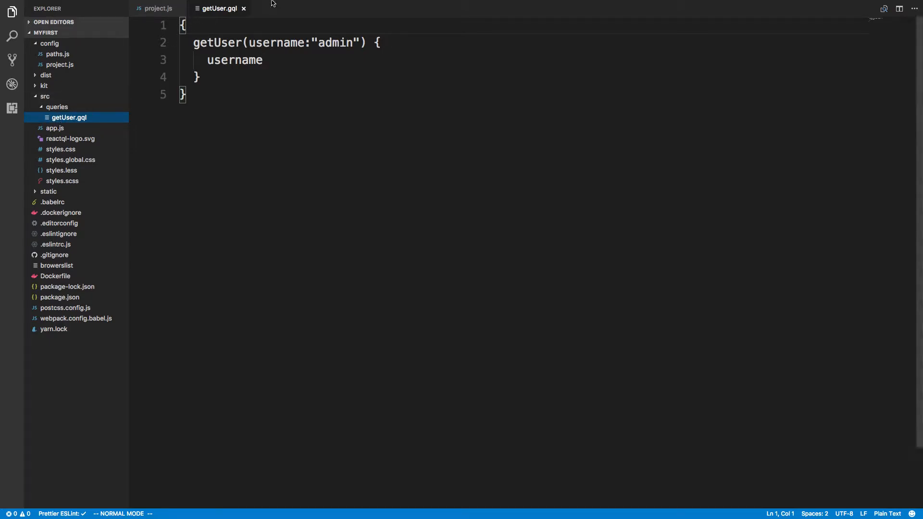
left_click(157, 8)
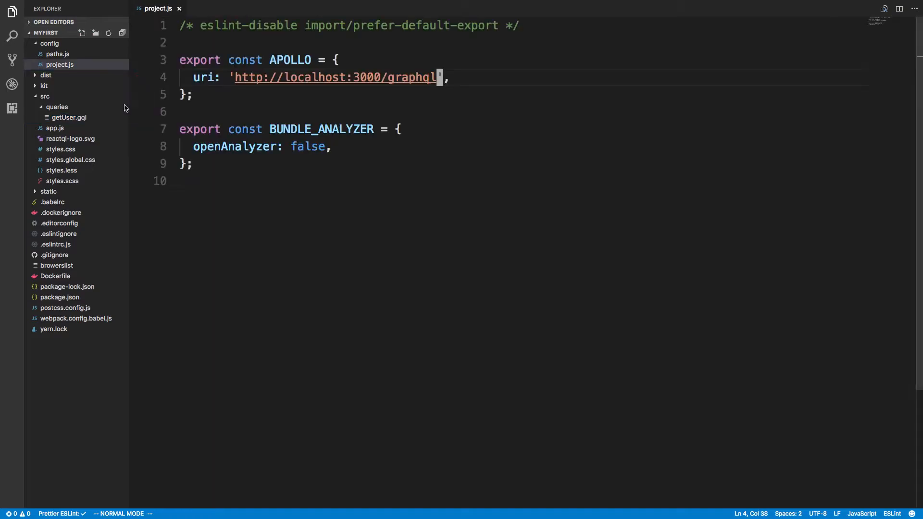
In app.js, change the import to getUser from 'src/queries/getUser.gql'.
left_click(54, 128)
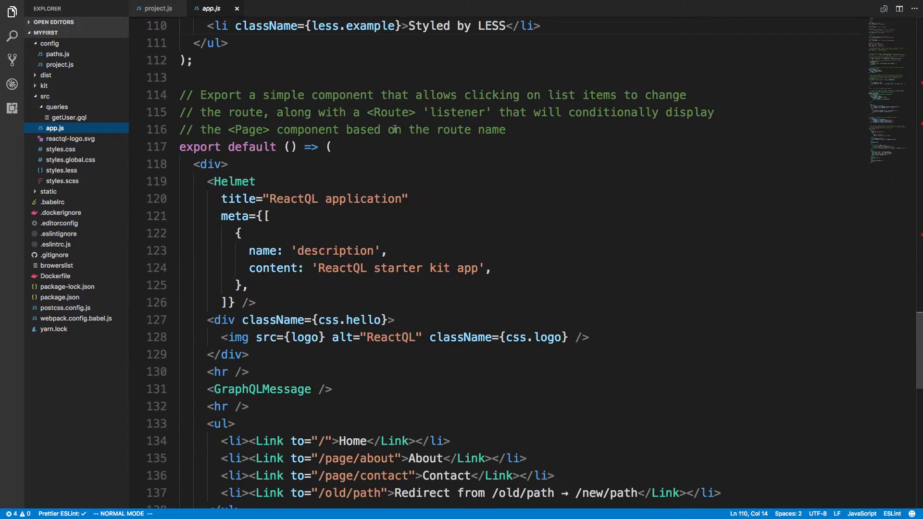
scroll("up", 3)
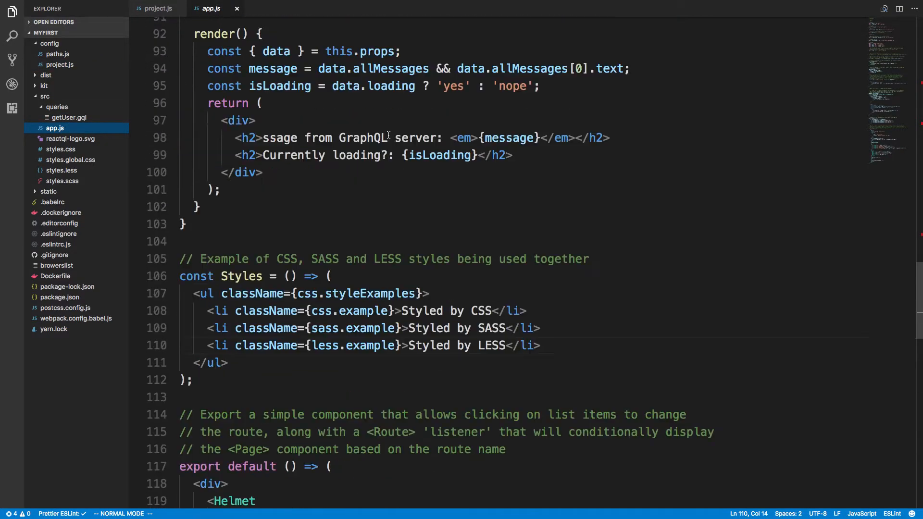
scroll("up", 3)
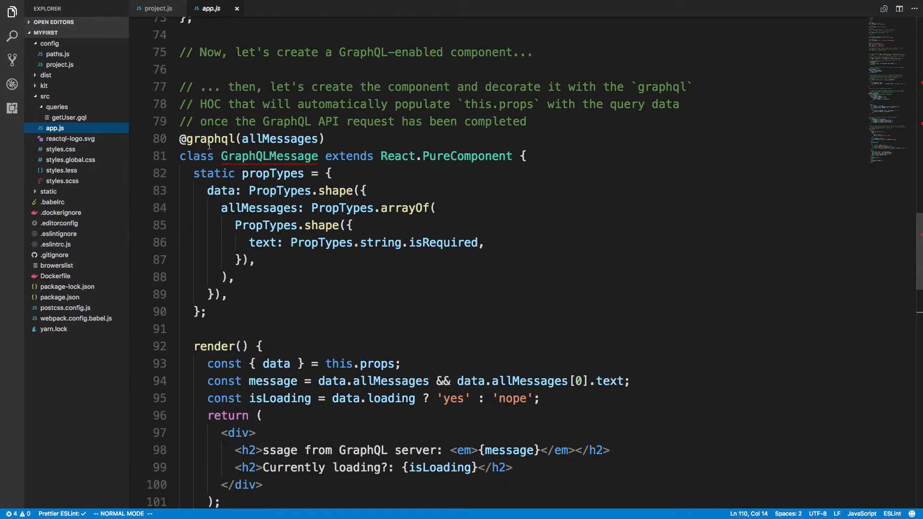
mouse_move(272, 138)
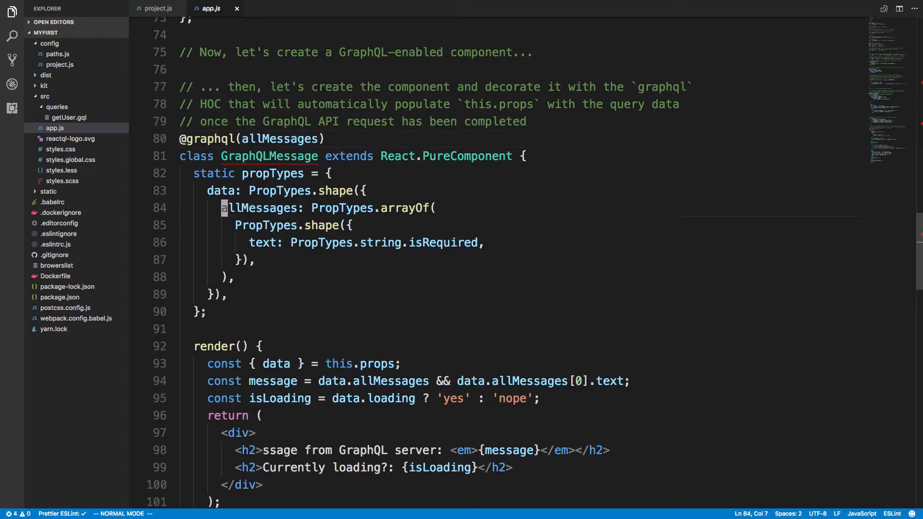
scroll("up", 3)
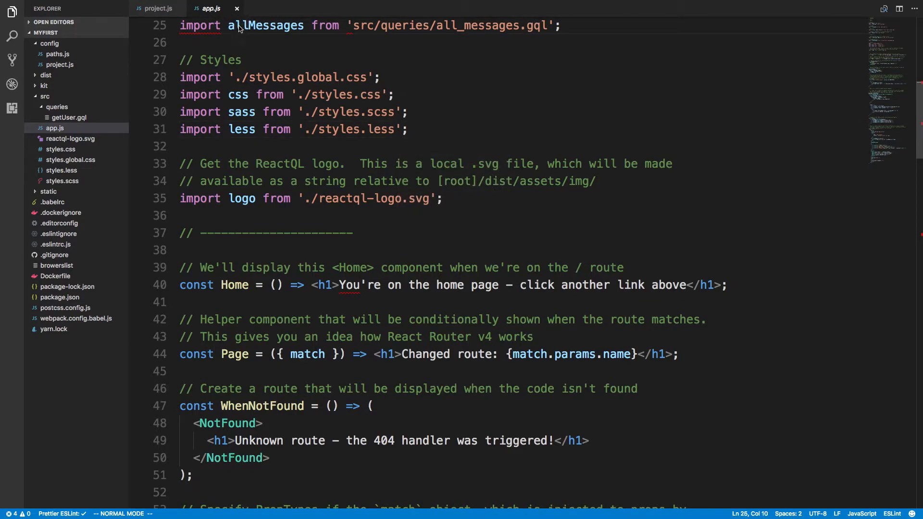
type("getUser")
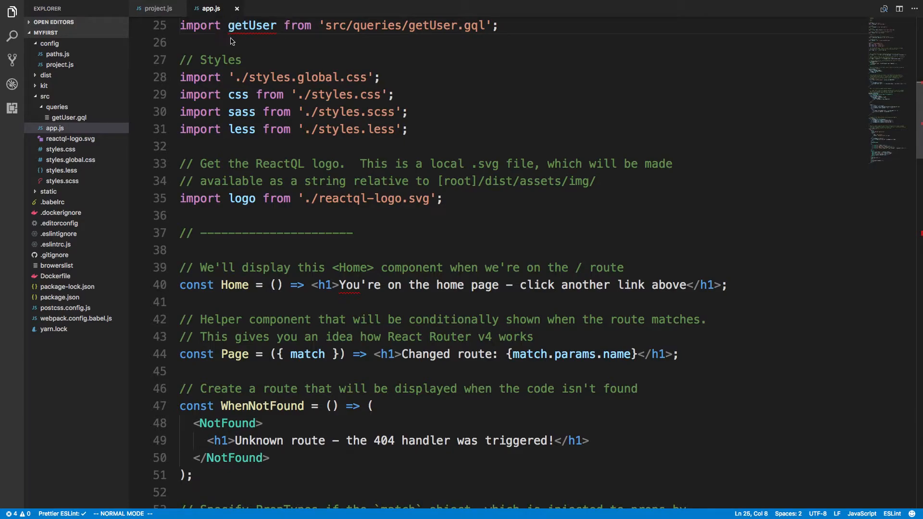
scroll("down", 3)
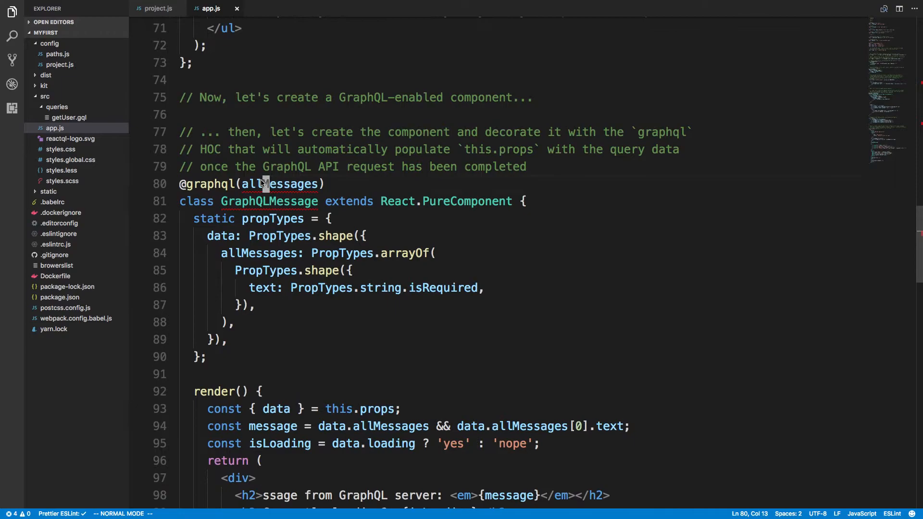
type("getUserj")
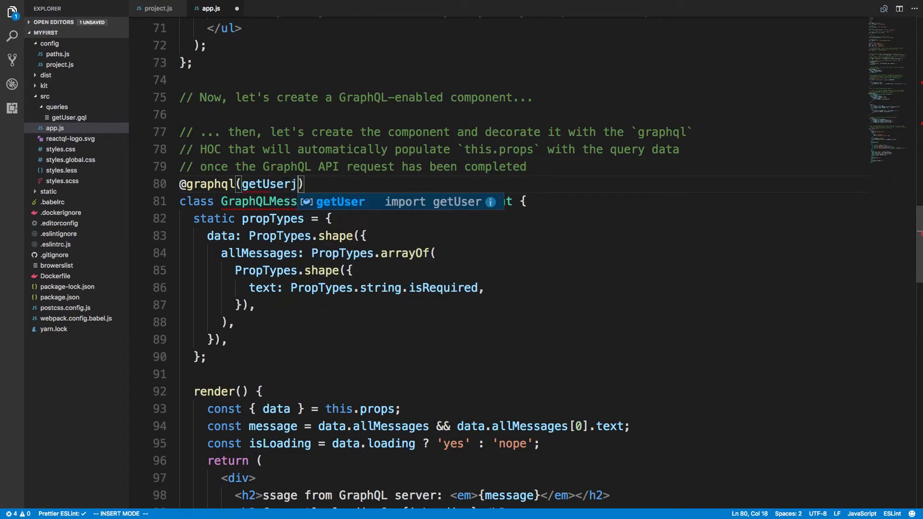
key("Escape")
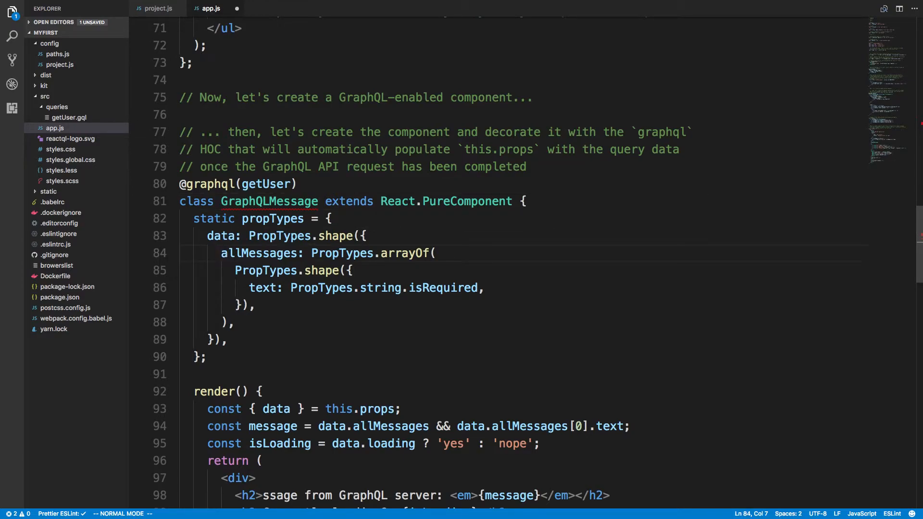
type("get")
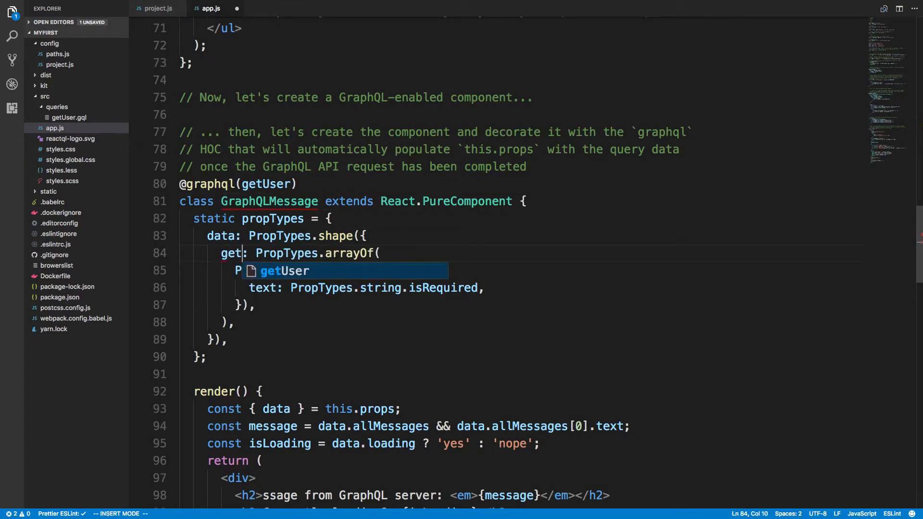
key("Escape")
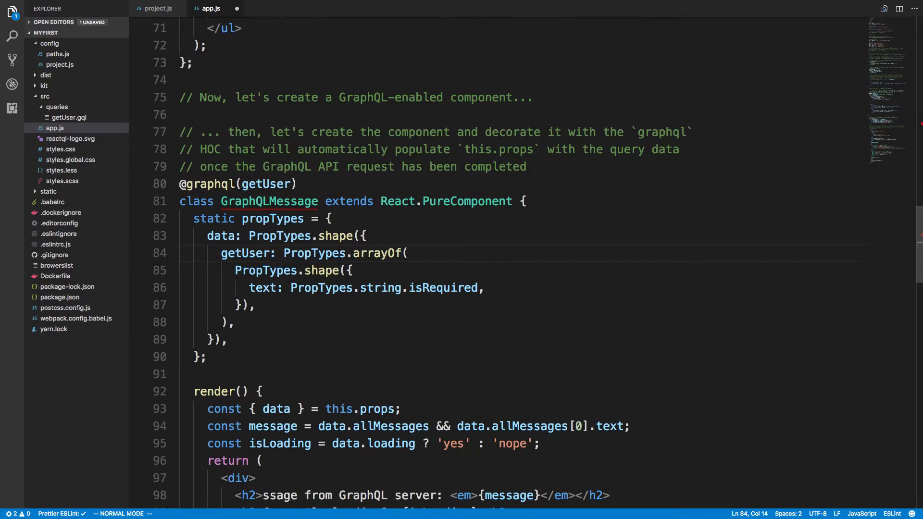
Rewrite propTypes so getUser is a shape with username: PropTypes.string.isRequired.
left_click(353, 253)
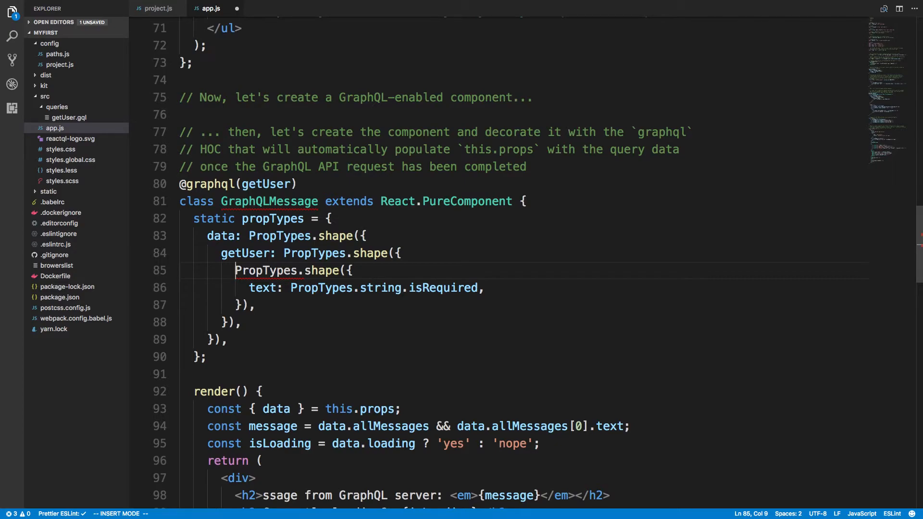
type("username:")
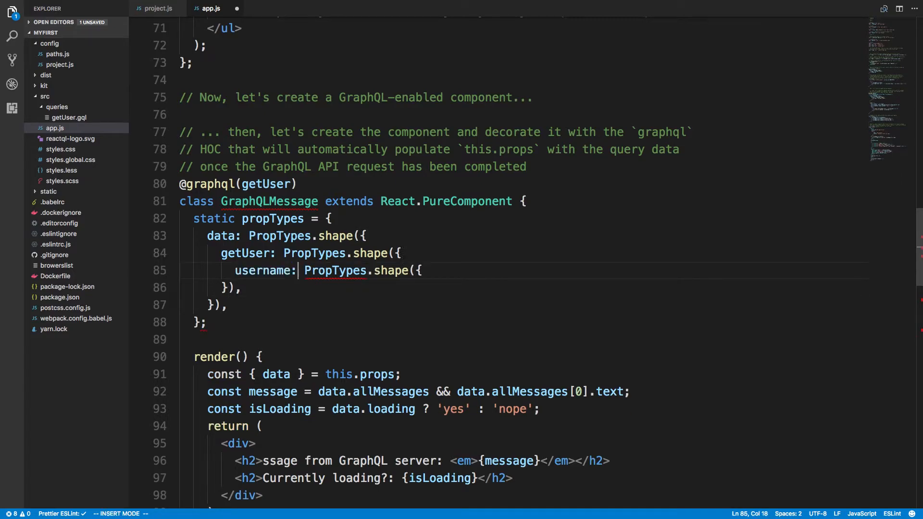
type("Prop")
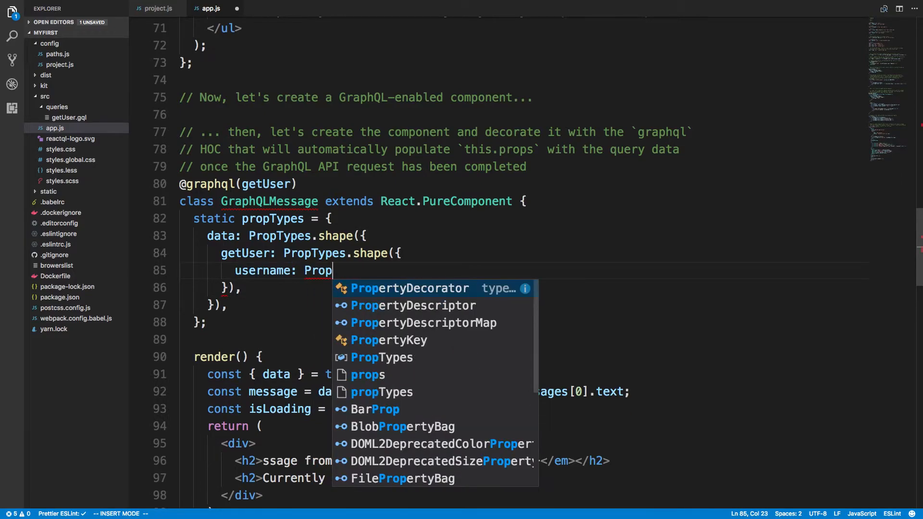
type("Types.string")
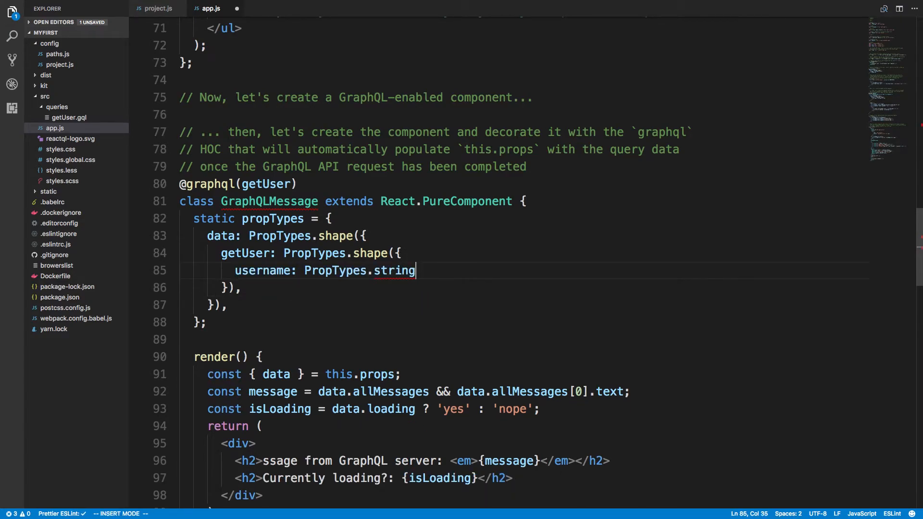
type(".isRequired,")
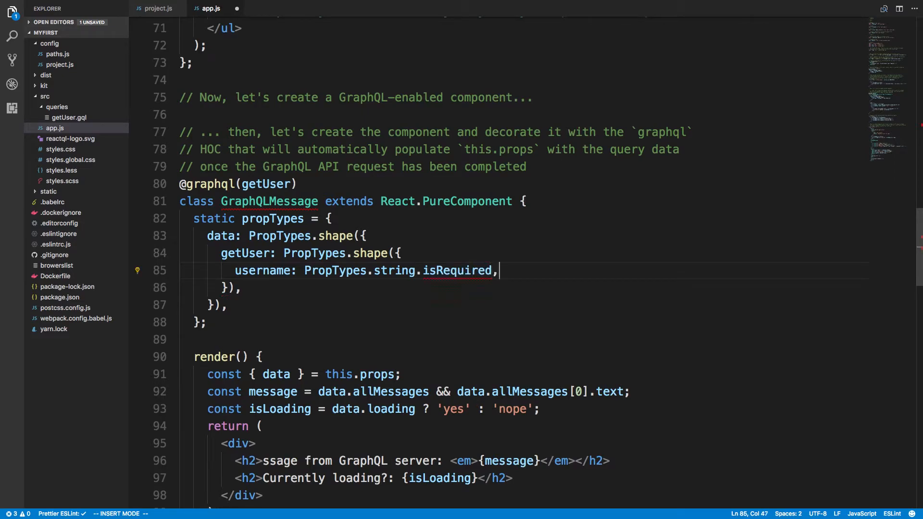
key("Escape")
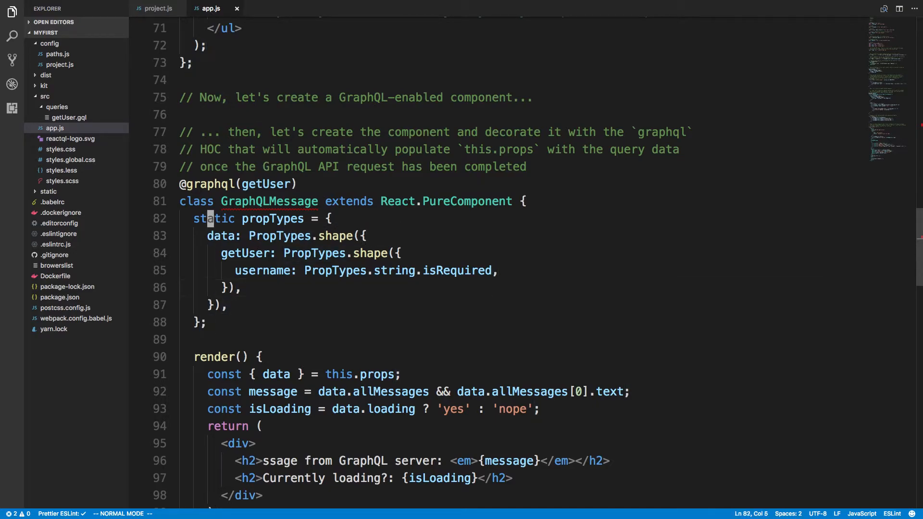
Type a comment sketching data: { getUser: { username: "admin" } } above the decorator.
type("/*")
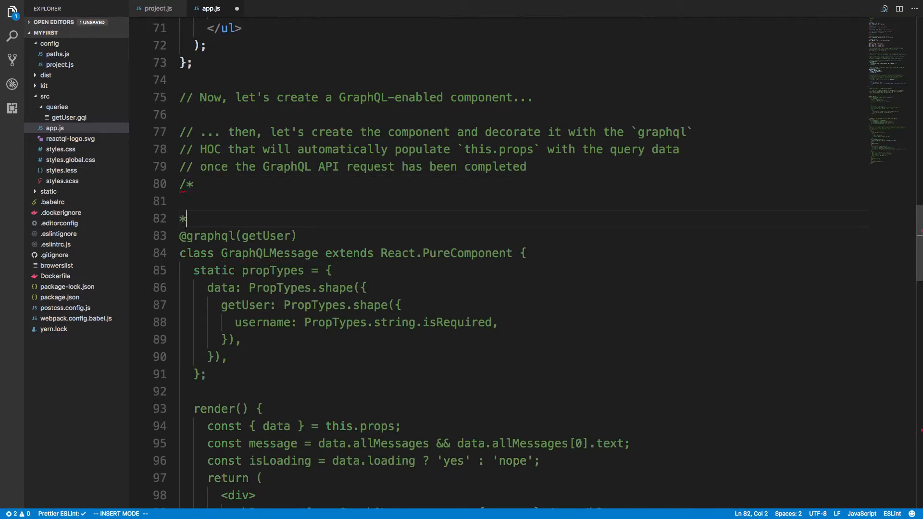
type("{")
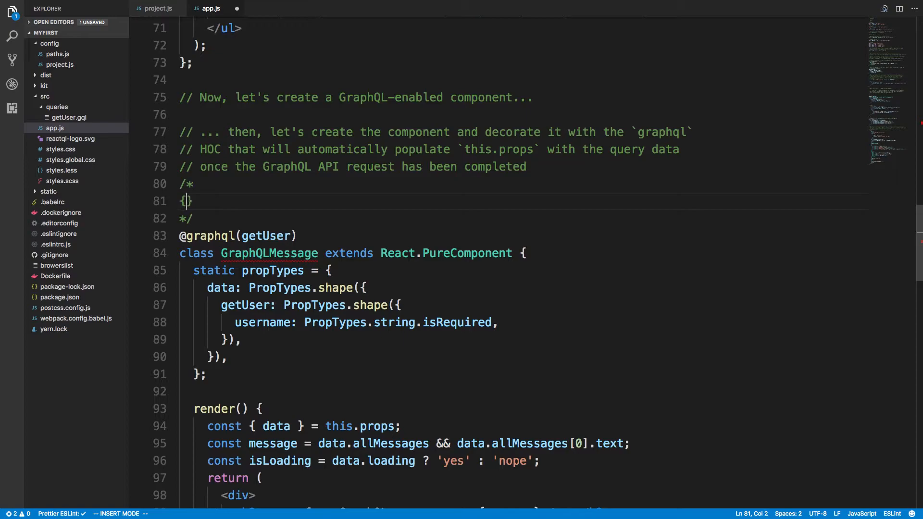
key("enter")
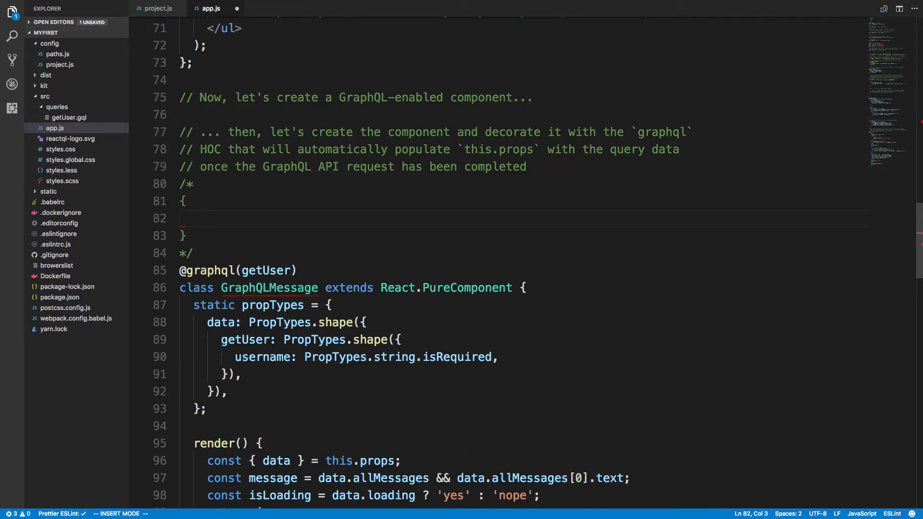
type("data:")
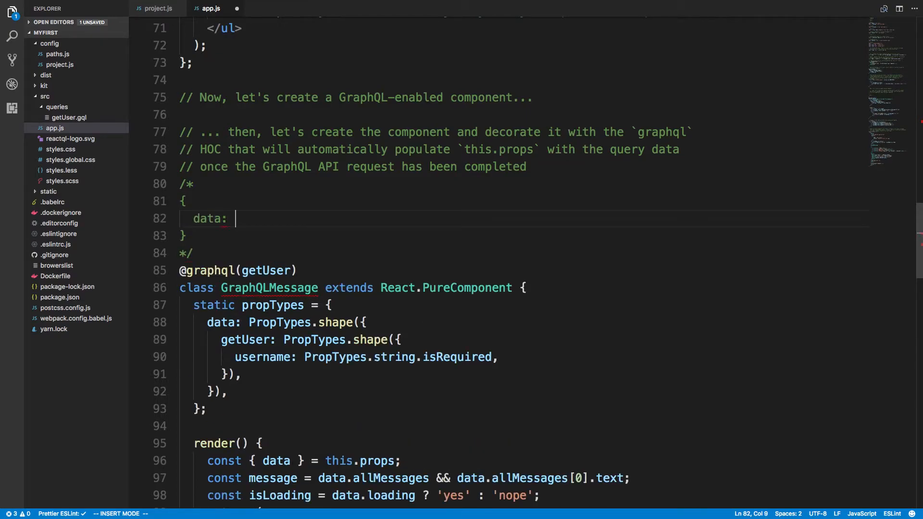
type("{")
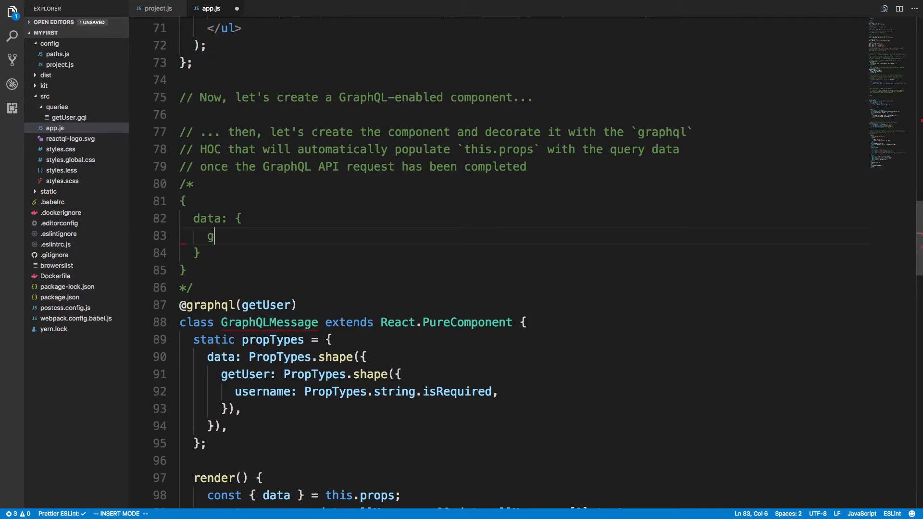
type("etUser: {")
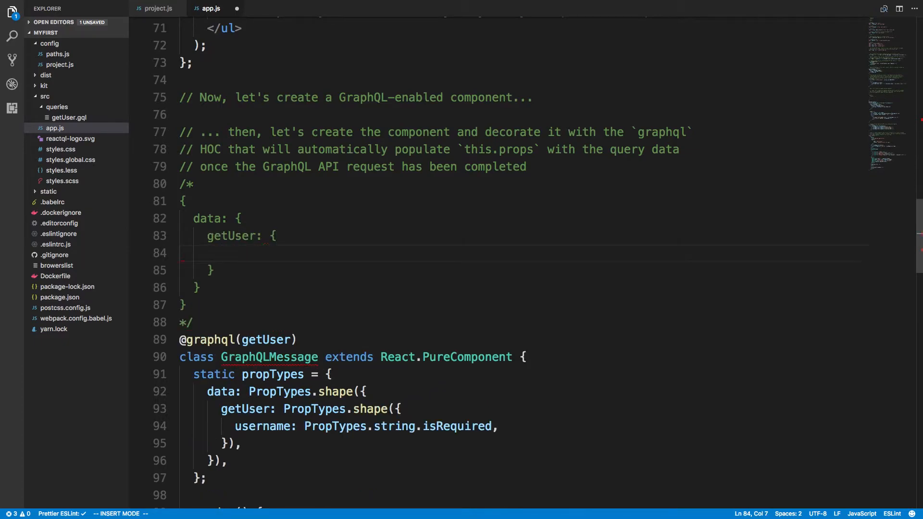
type("username")
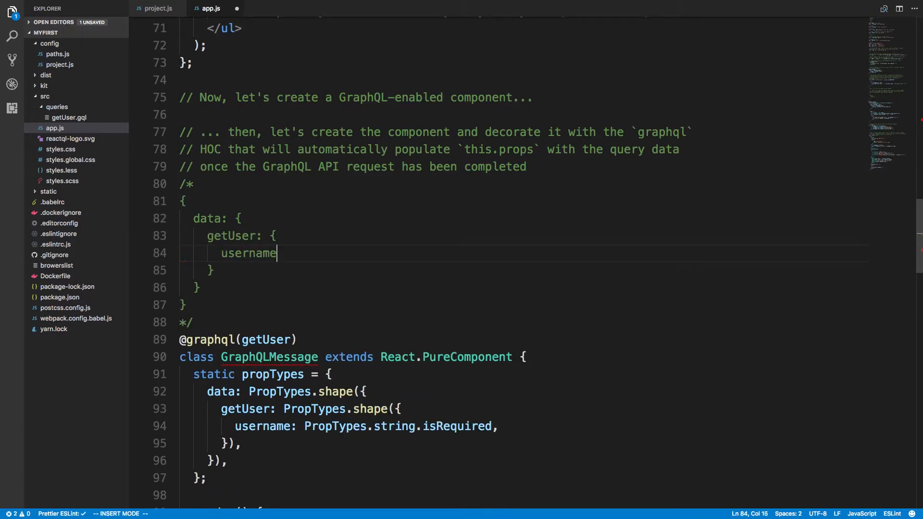
type(": \"\"")
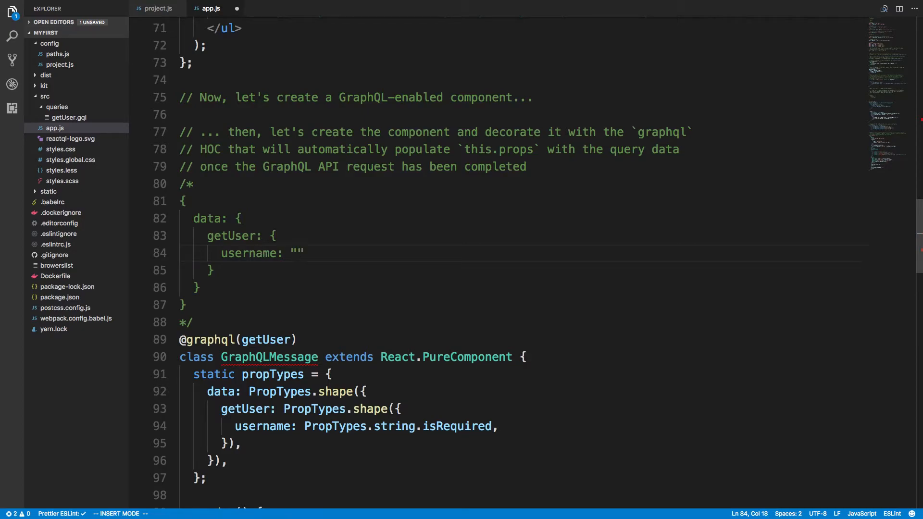
type("bobkj")
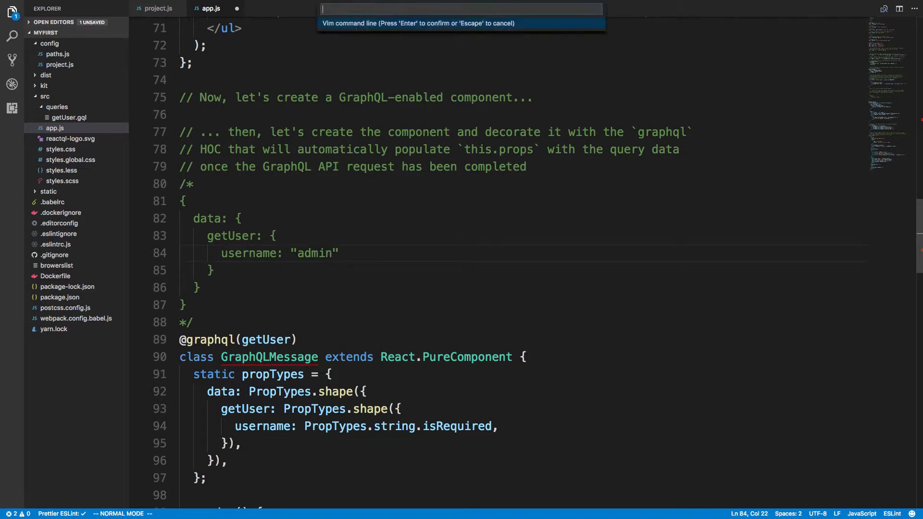
key("Escape")
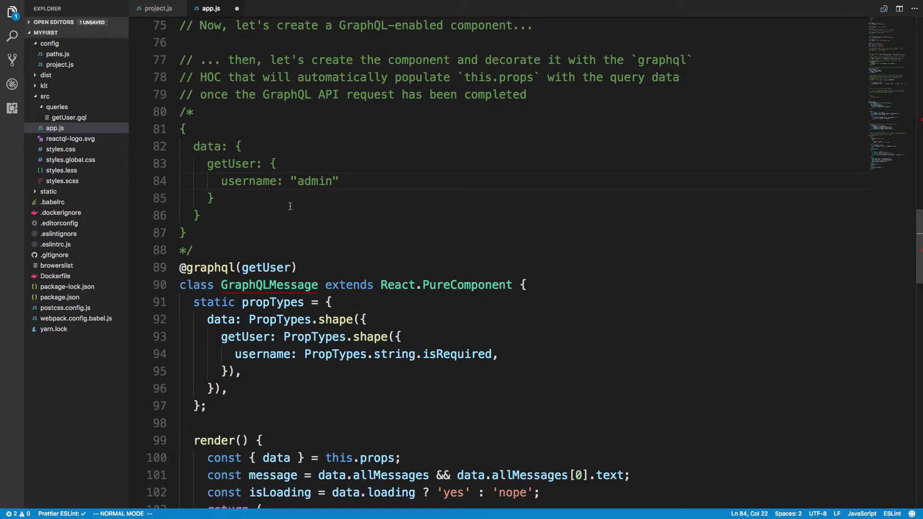
Point out the data, getUser and username keys against the propTypes definition.
scroll("down", 3)
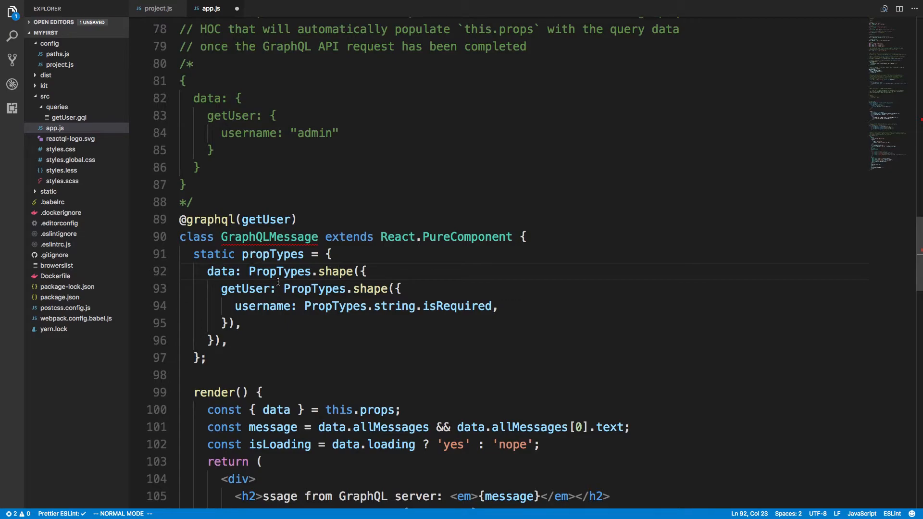
left_click(218, 98)
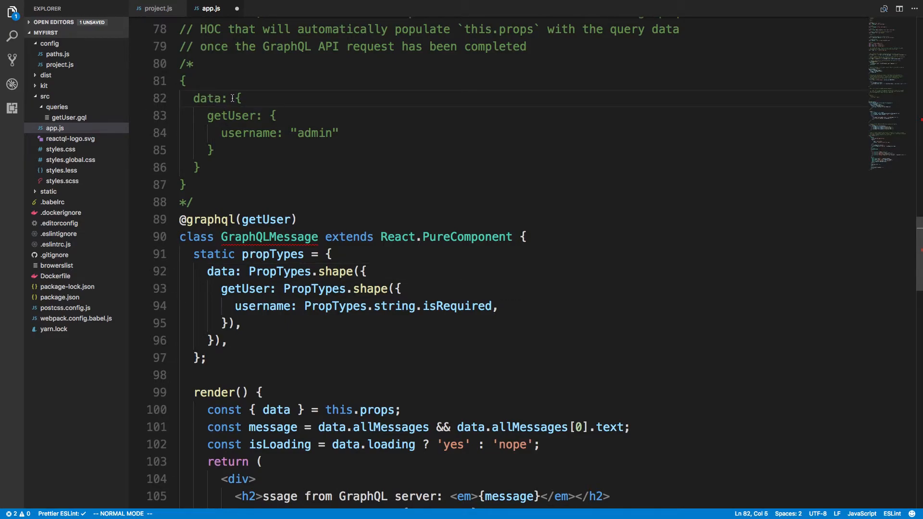
left_click(285, 272)
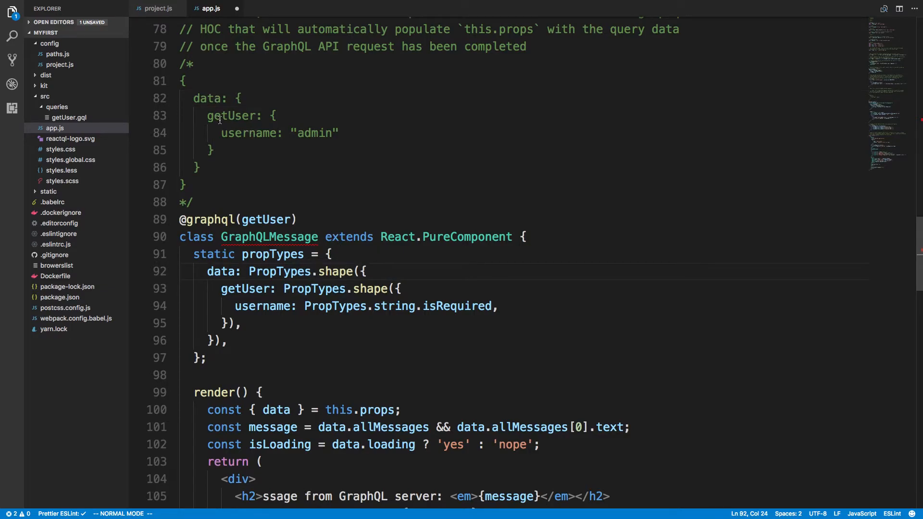
left_click(222, 115)
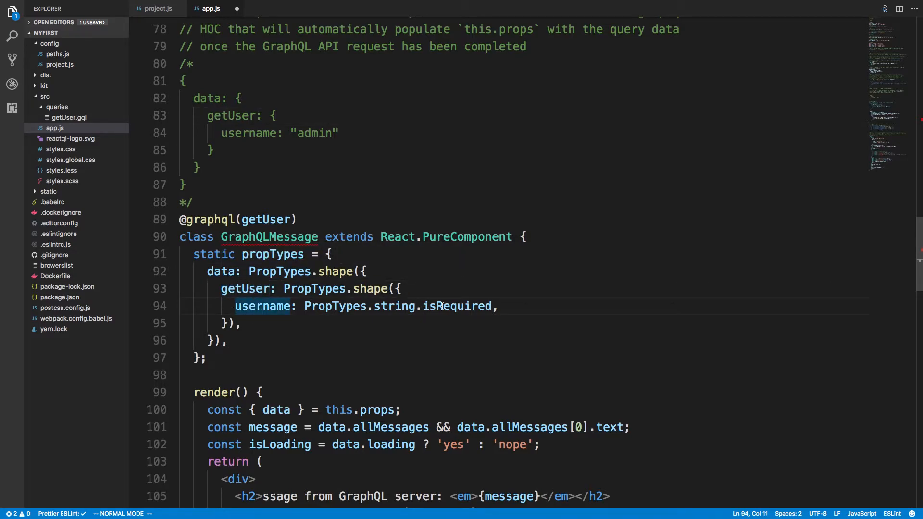
scroll("down", 3)
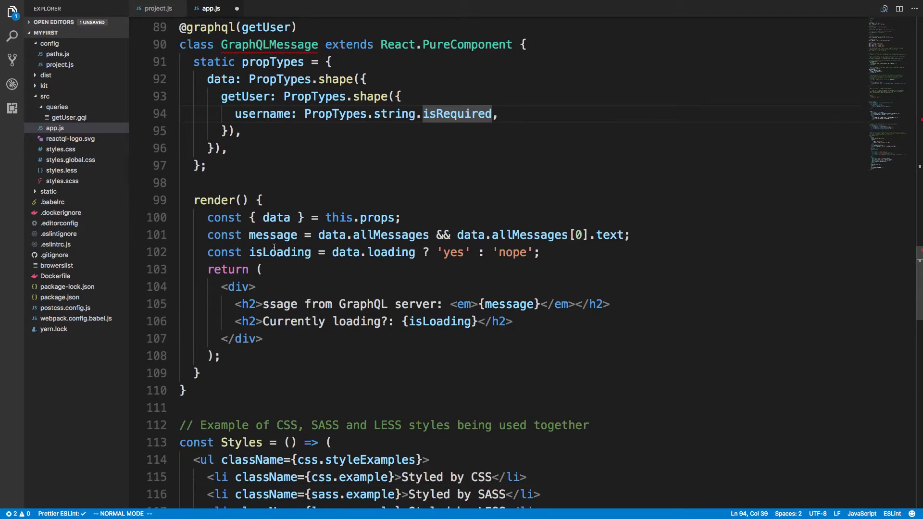
scroll("up", 3)
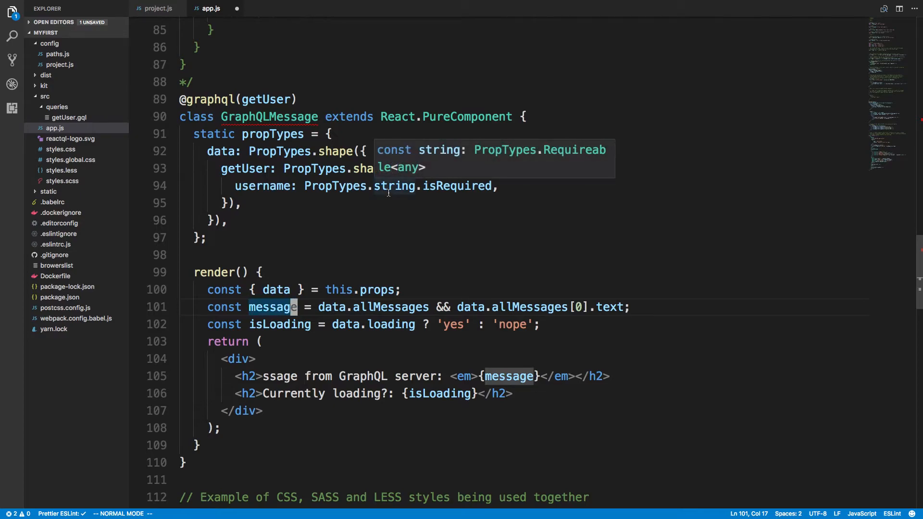
Set username from data.getUser.username, render it after 'My username is', and fix 'Message'.
type("username = data.getUser && data.")
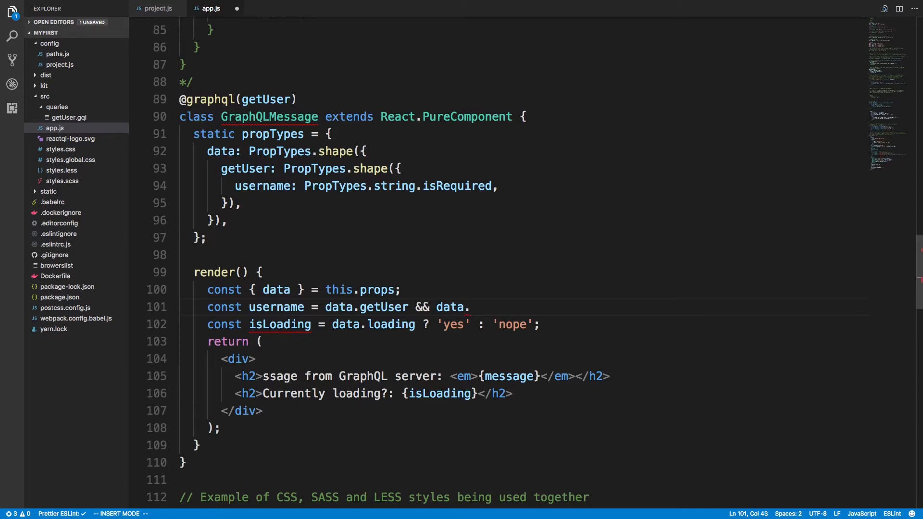
type("getUser.username;")
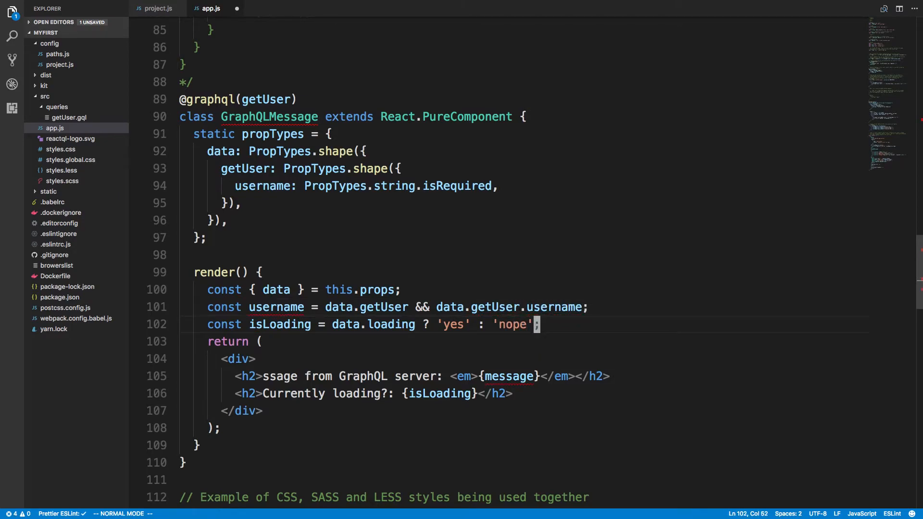
left_click(588, 376)
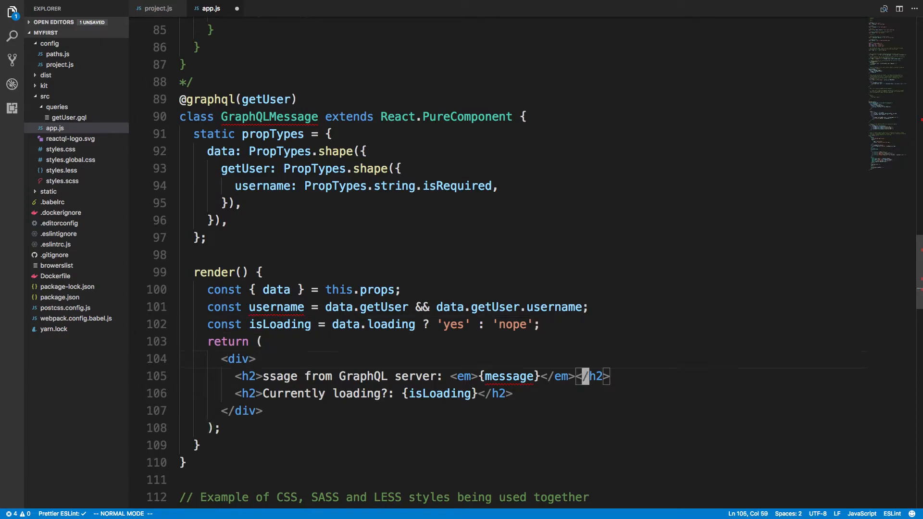
type("userna")
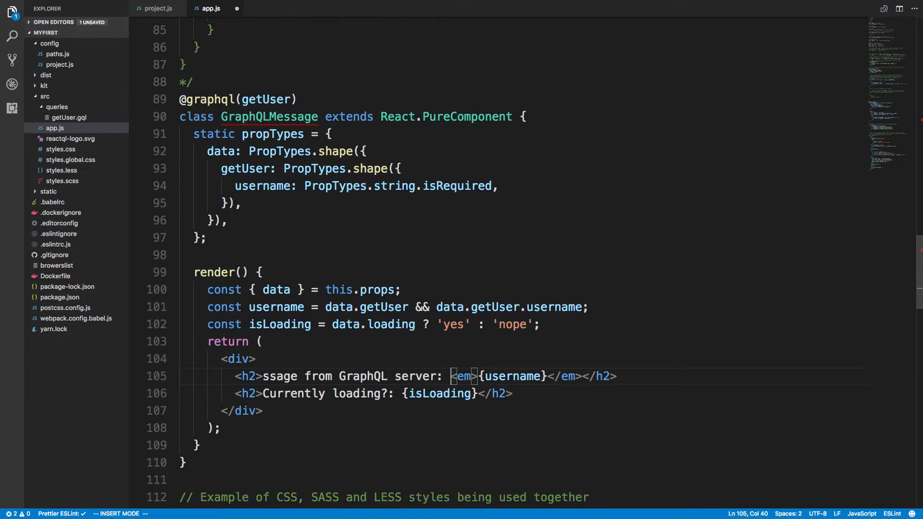
type("Username is")
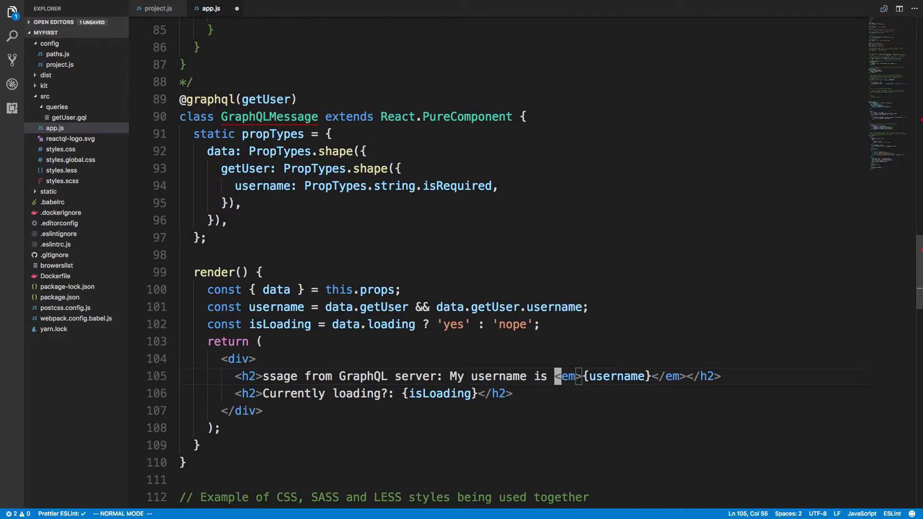
type("mes")
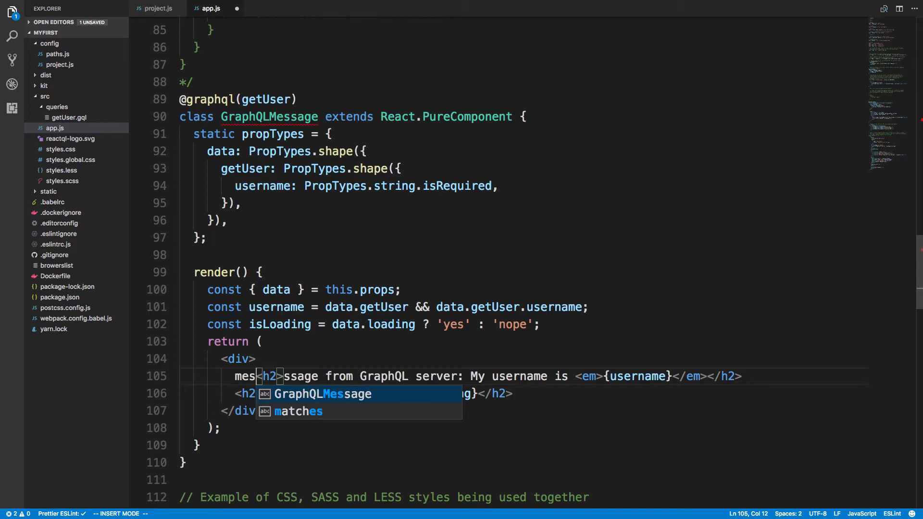
key("Escape")
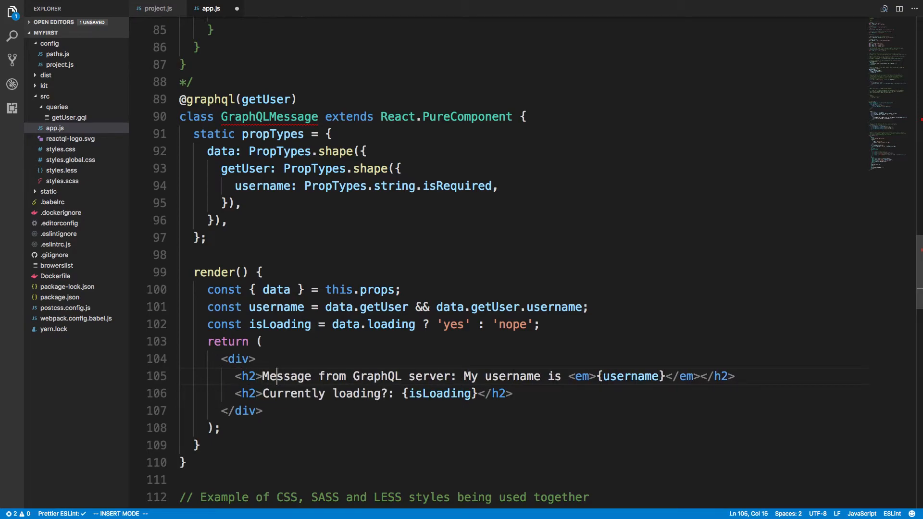
key("Escape")
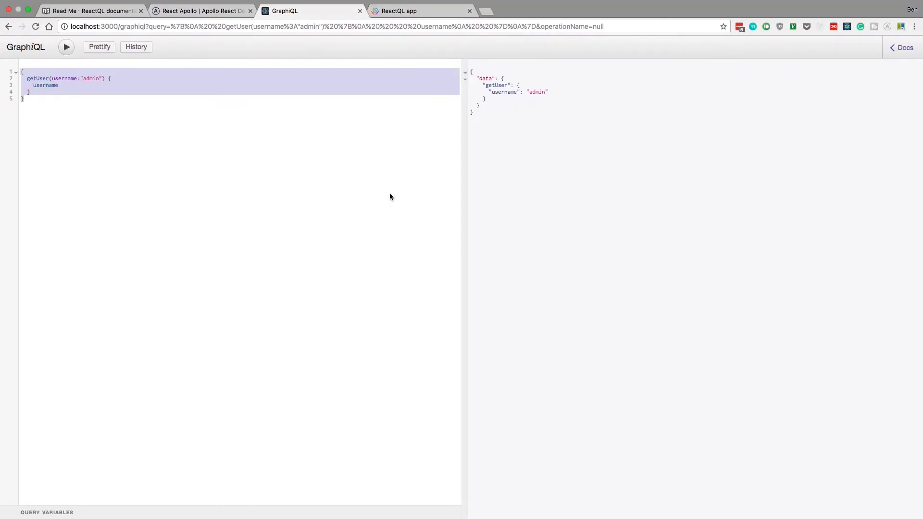
Check the ReactQL app page reads 'My username is admin', comparing against GraphiQL.
left_click(420, 11)
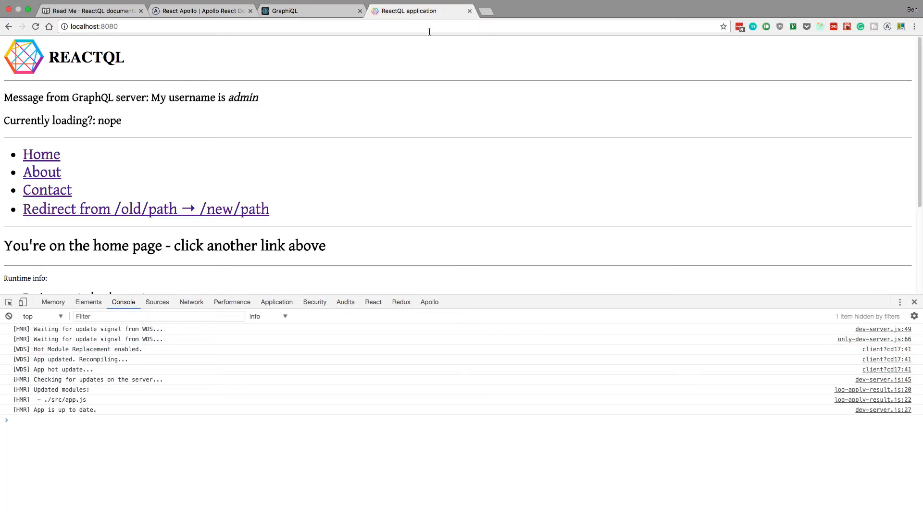
left_click_drag(150, 97, 121, 121)
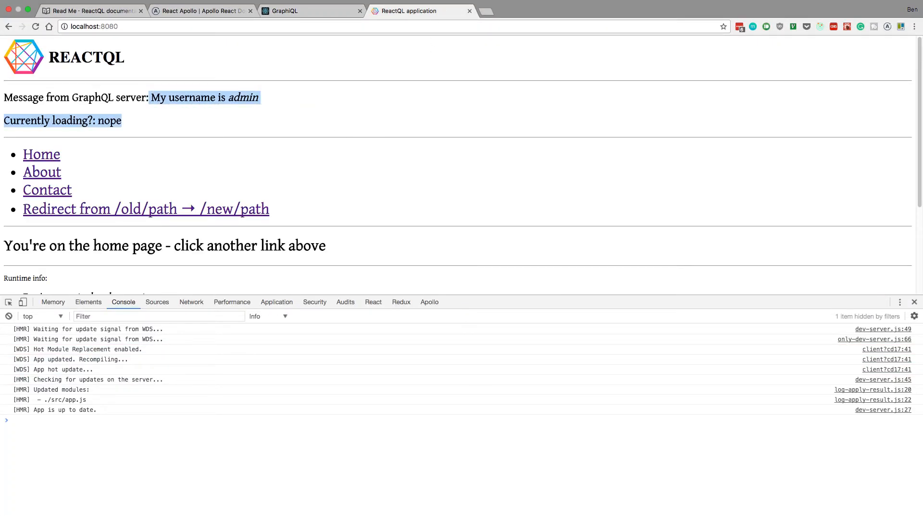
left_click(291, 95)
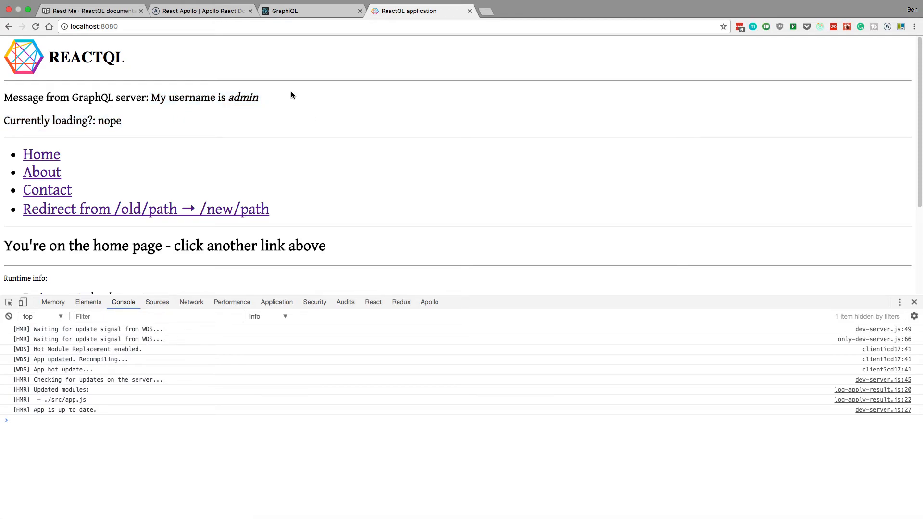
mouse_move(251, 104)
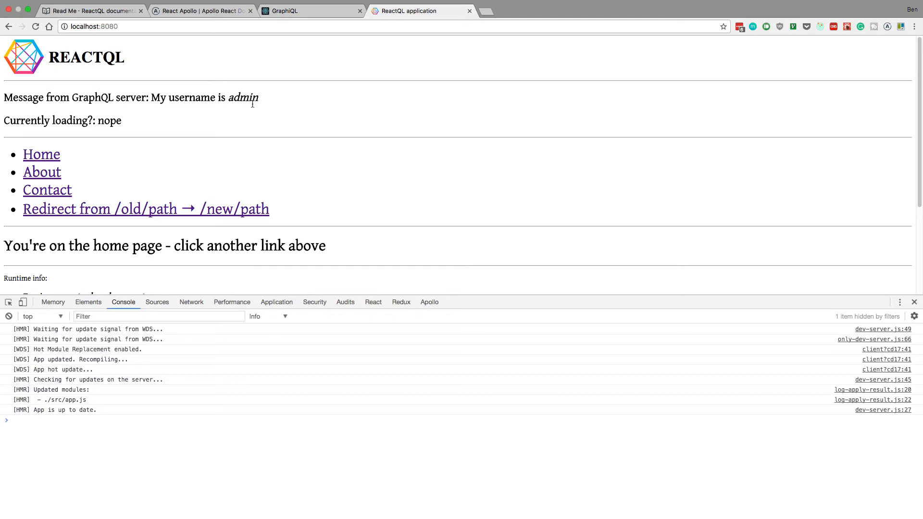
mouse_move(341, 107)
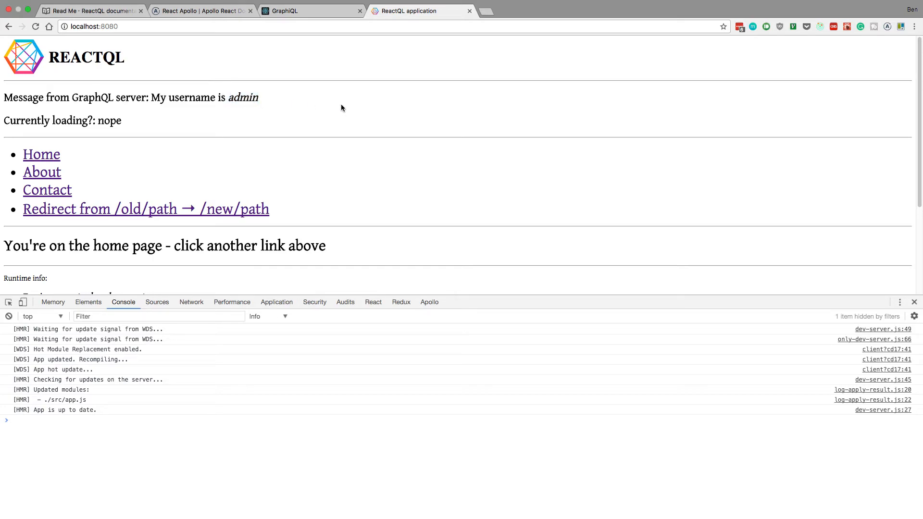
mouse_move(364, 119)
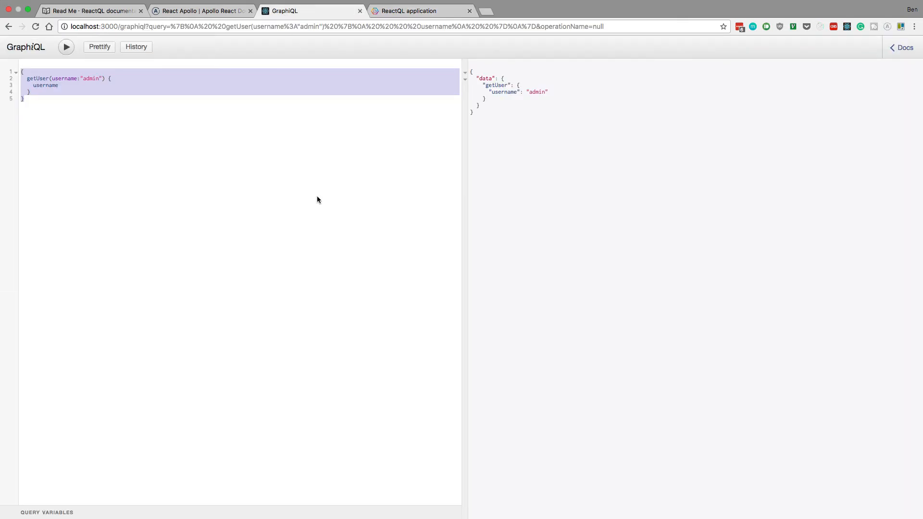
left_click(532, 101)
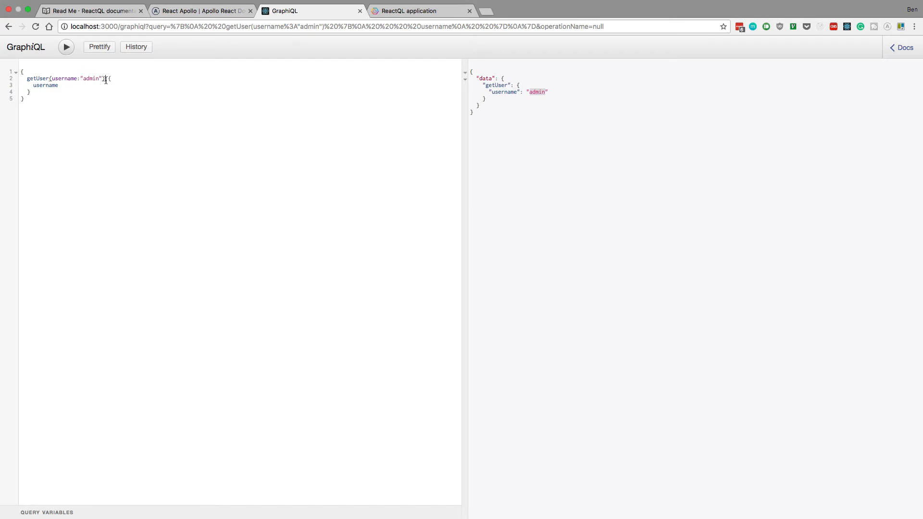
left_click(421, 10)
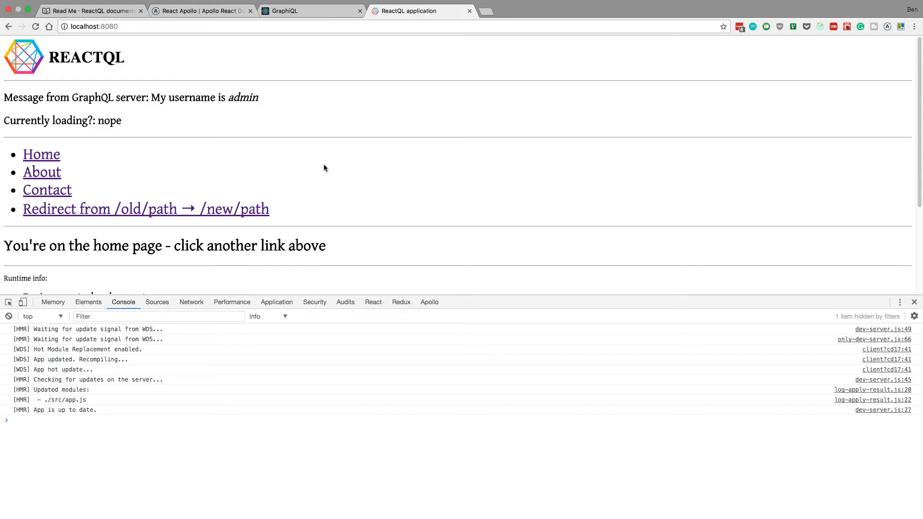
In the Apollo panel, inspect watched queries 3 and 1 and their getUser query string.
left_click(429, 302)
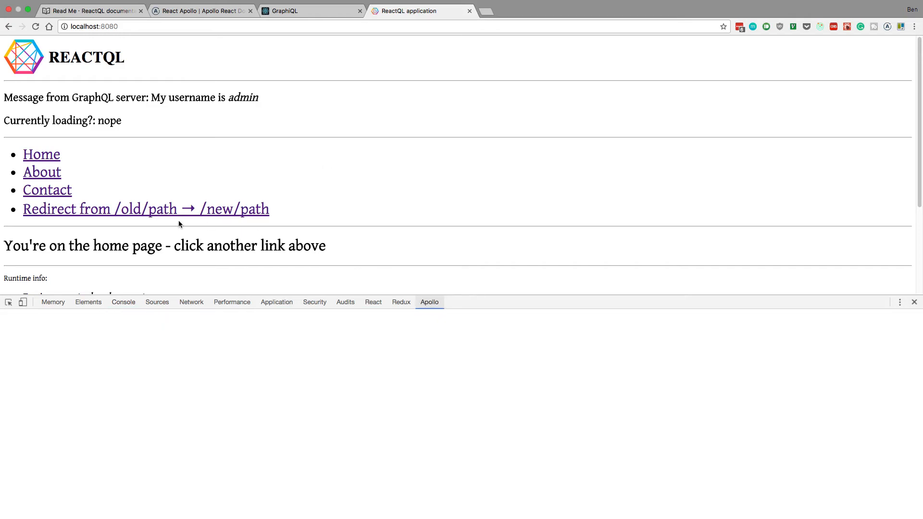
left_click(430, 302)
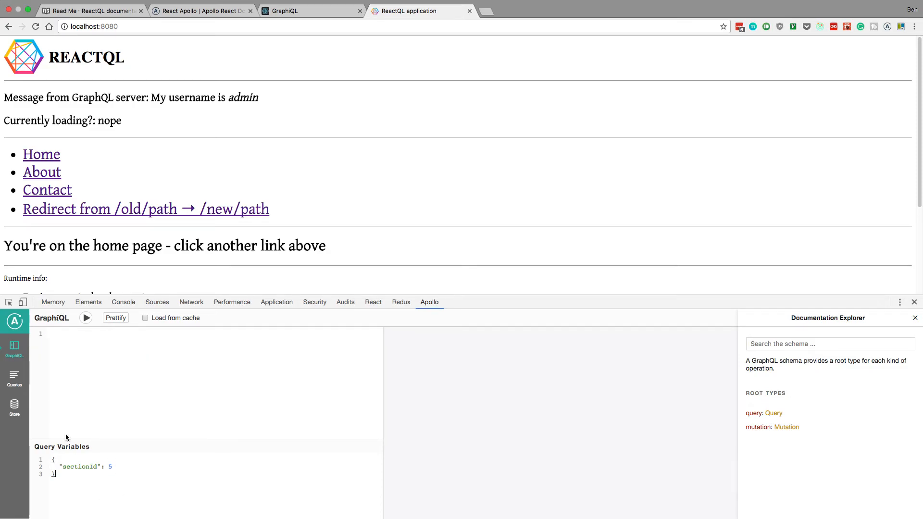
left_click(14, 378)
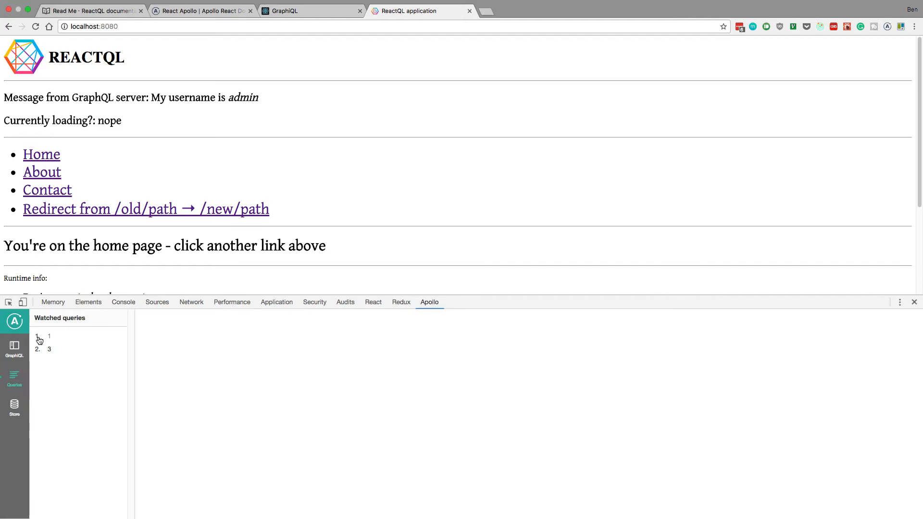
left_click(49, 348)
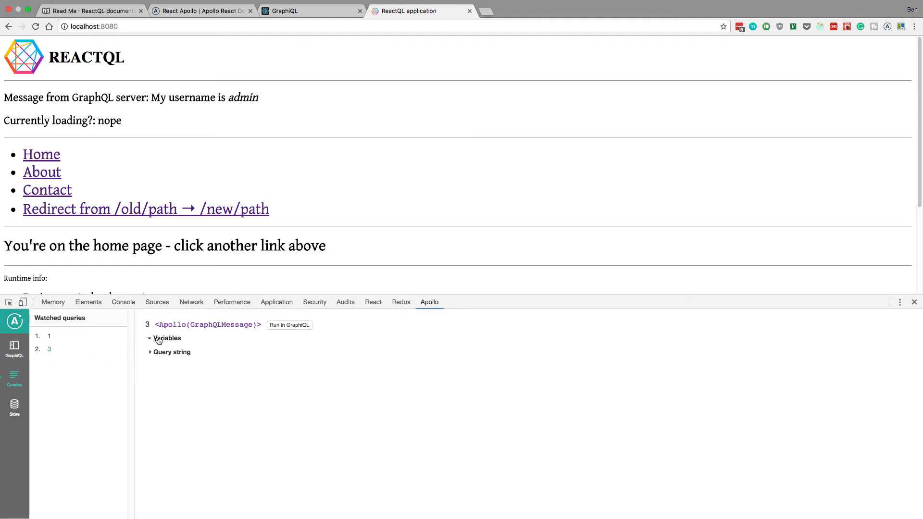
left_click(172, 352)
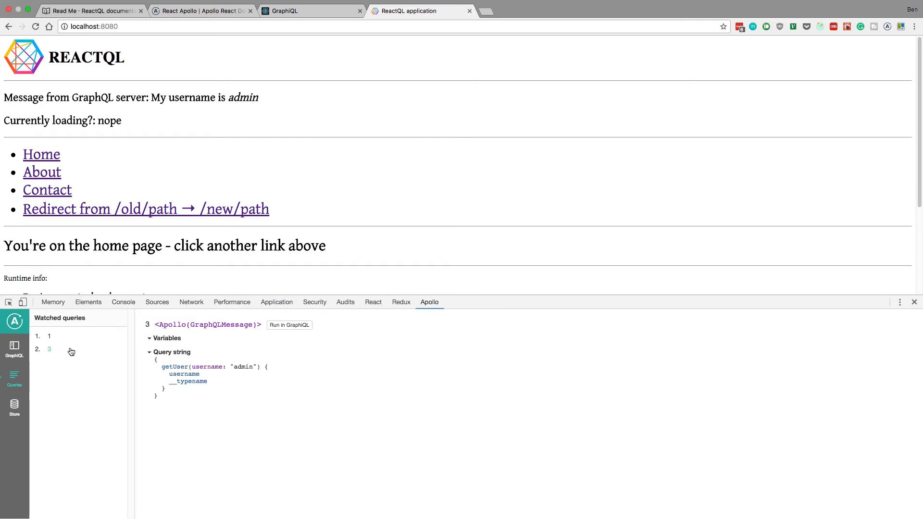
left_click(49, 336)
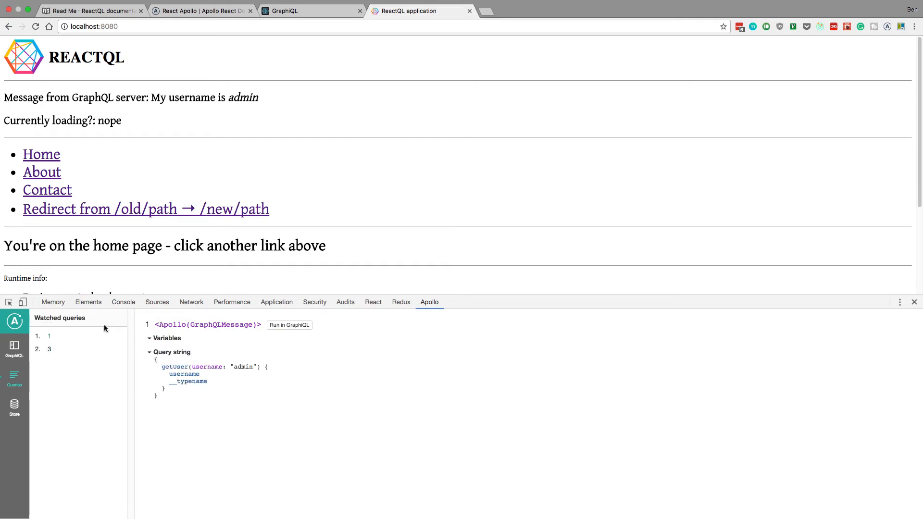
mouse_move(469, 364)
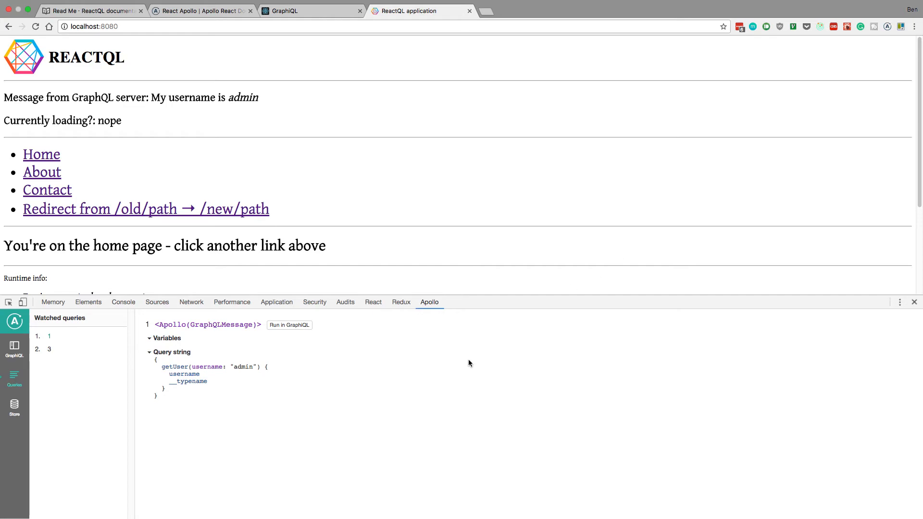
mouse_move(322, 323)
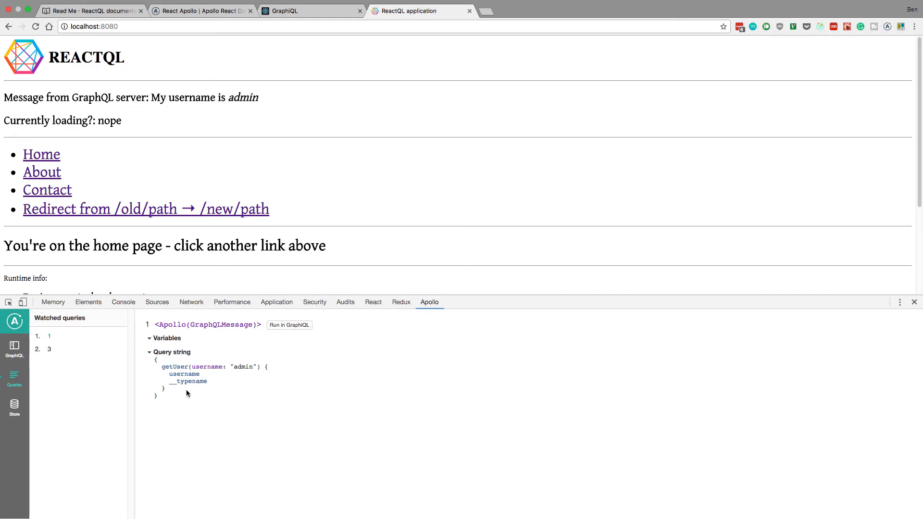
Run a watched query in Apollo's GraphiQL and try adding the id field.
left_click(288, 325)
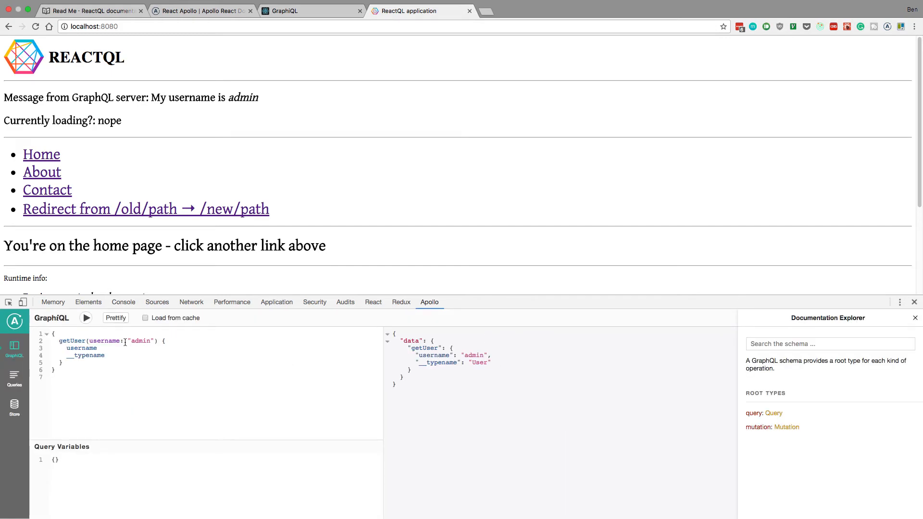
type("id")
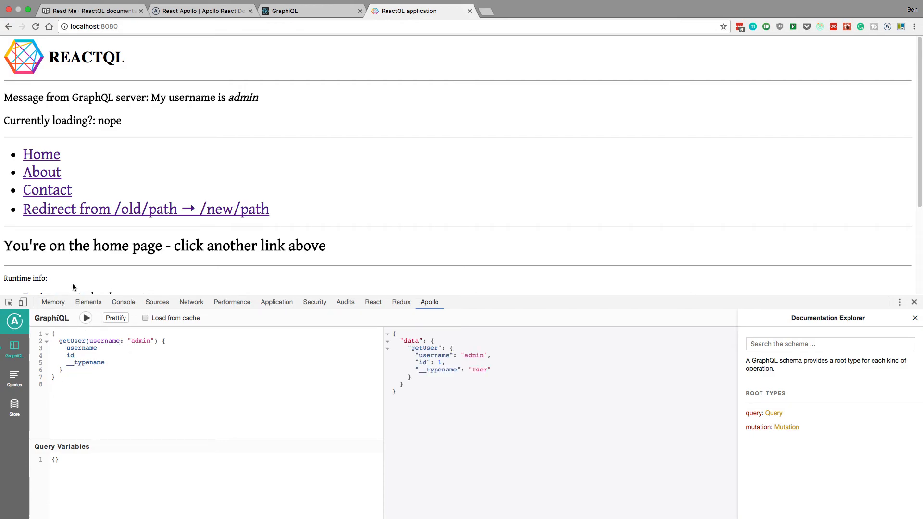
mouse_move(447, 357)
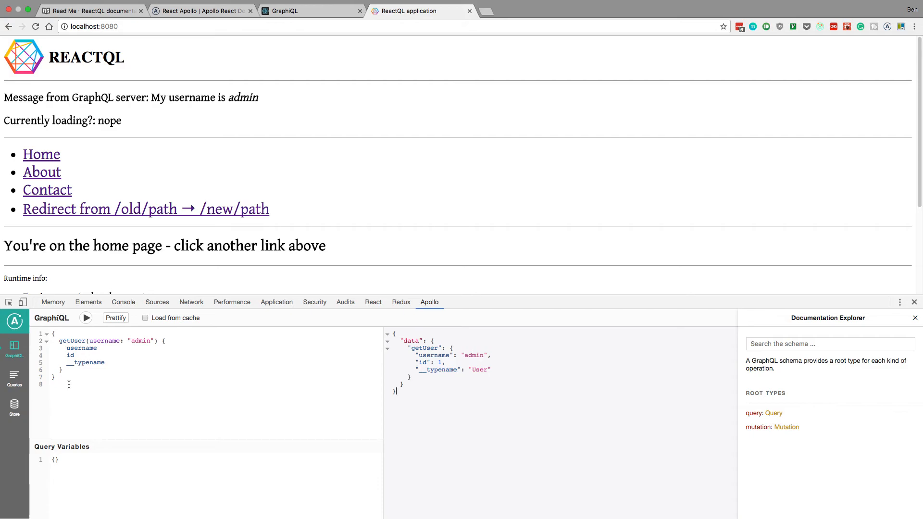
left_click(311, 11)
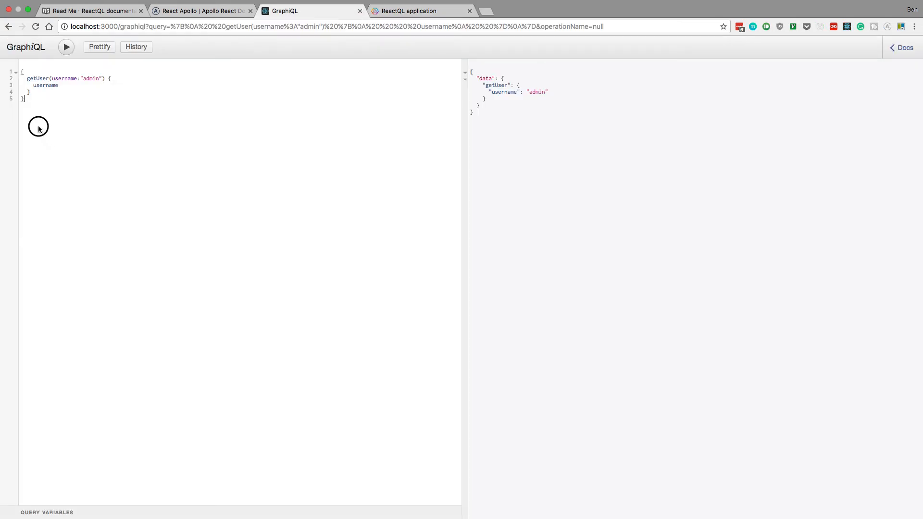
left_click(420, 10)
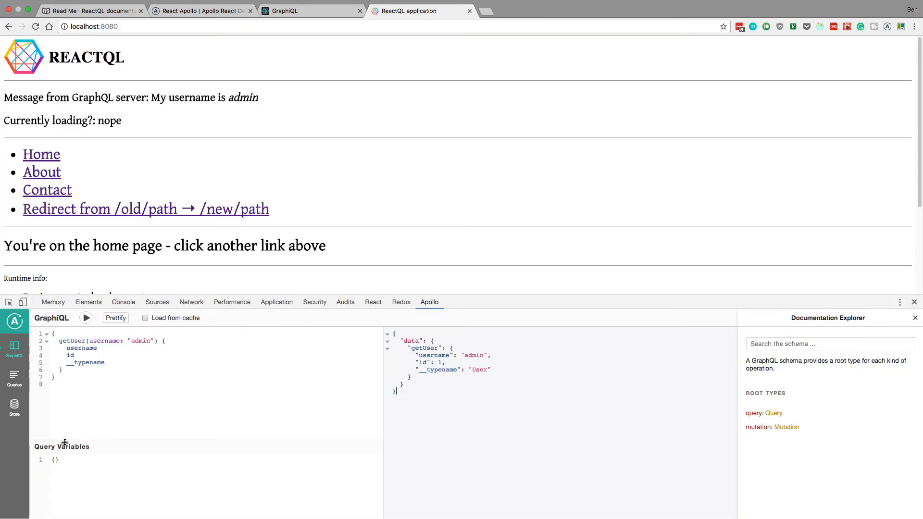
Rerun watched queries 3 and 1 in GraphiQL, returning username admin with __typename User.
left_click(14, 380)
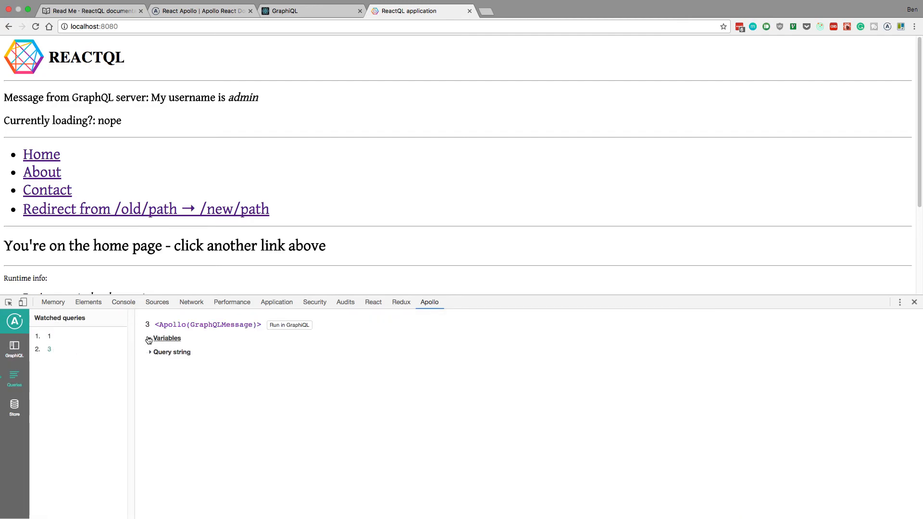
left_click(288, 325)
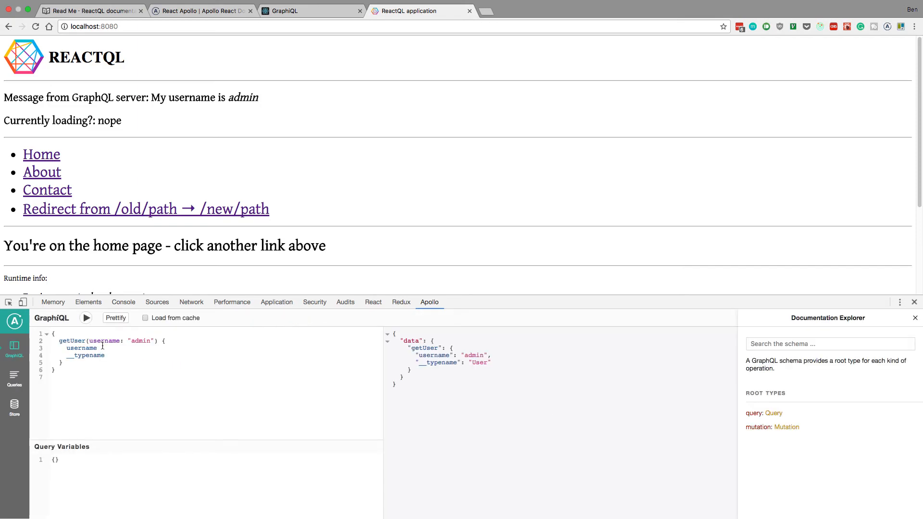
left_click(14, 380)
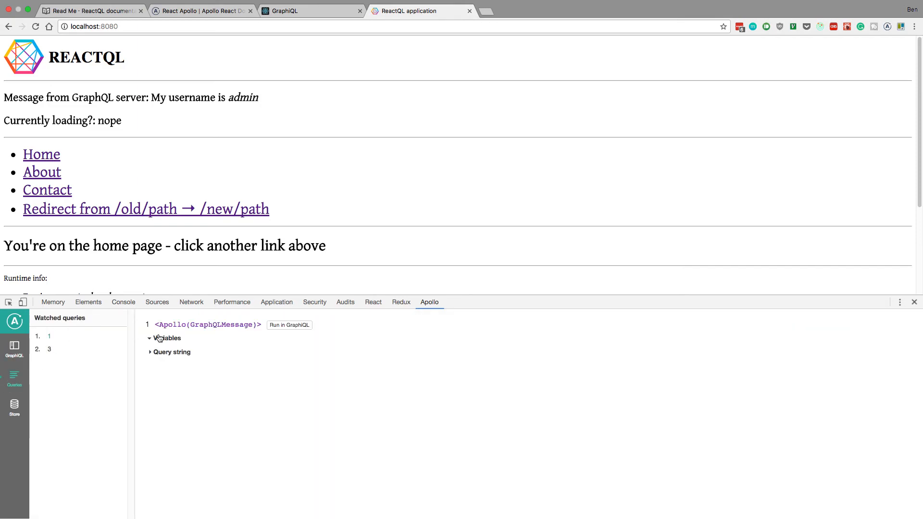
left_click(14, 347)
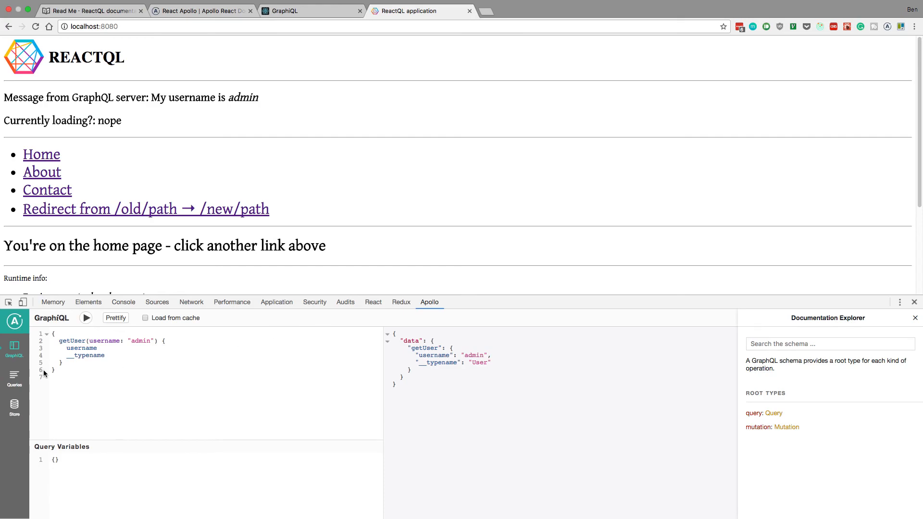
Open the Apollo Store view to see ROOT_QUERY caching getUser with username admin.
left_click(14, 409)
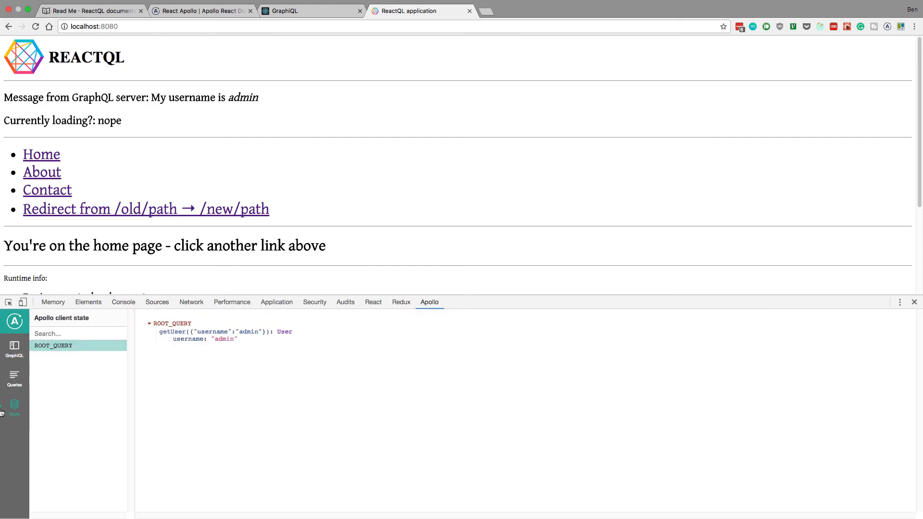
mouse_move(115, 351)
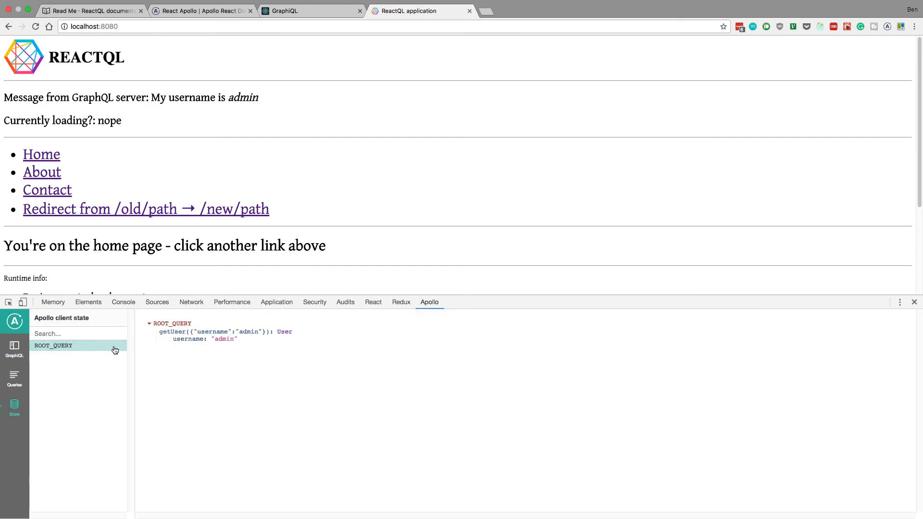
mouse_move(170, 349)
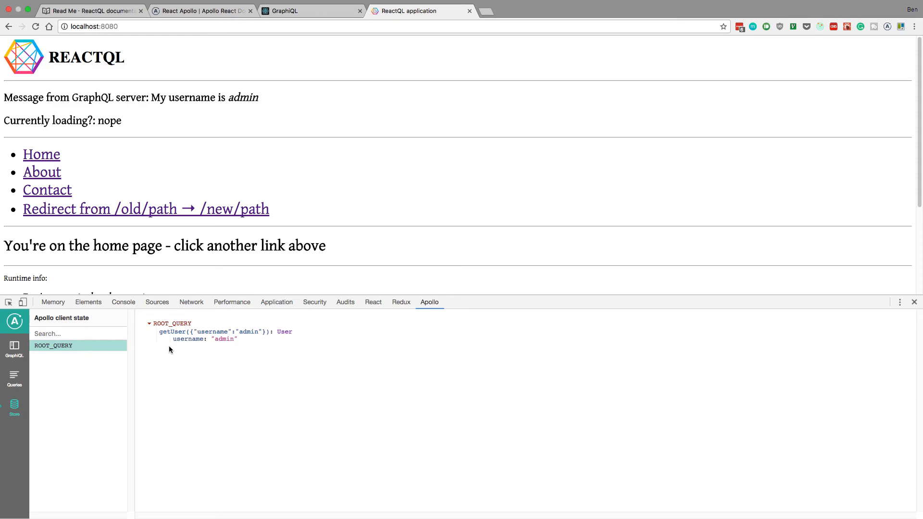
mouse_move(217, 87)
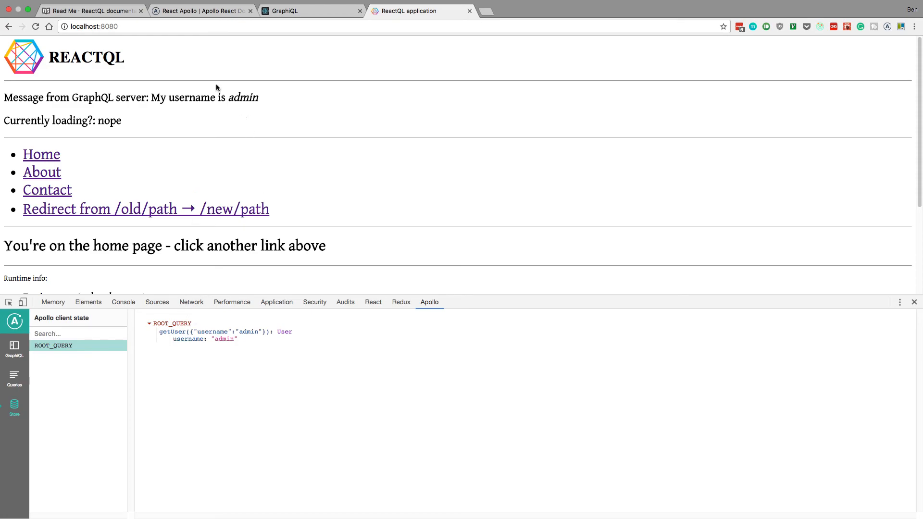
mouse_move(250, 124)
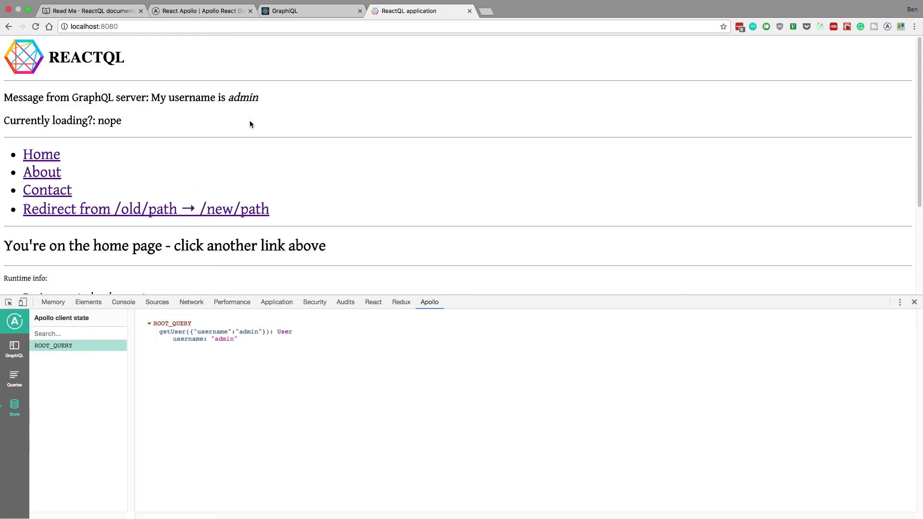
mouse_move(187, 92)
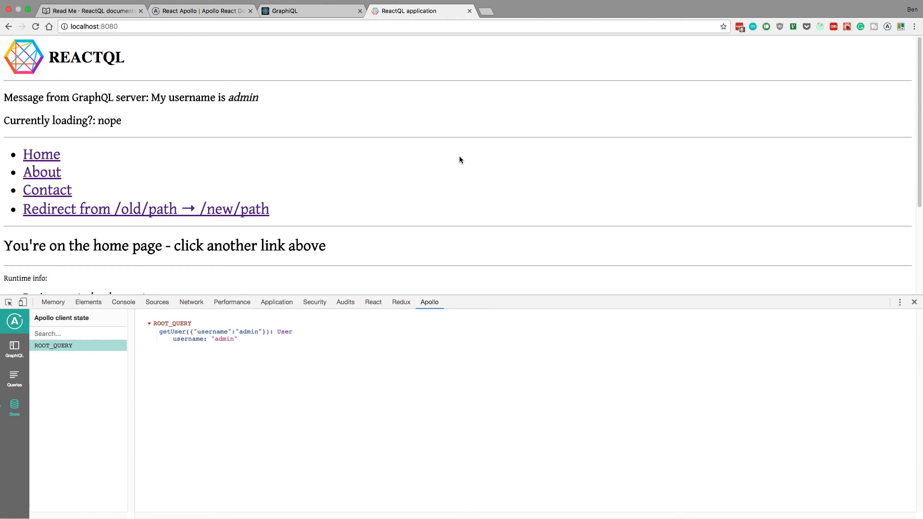
mouse_move(264, 103)
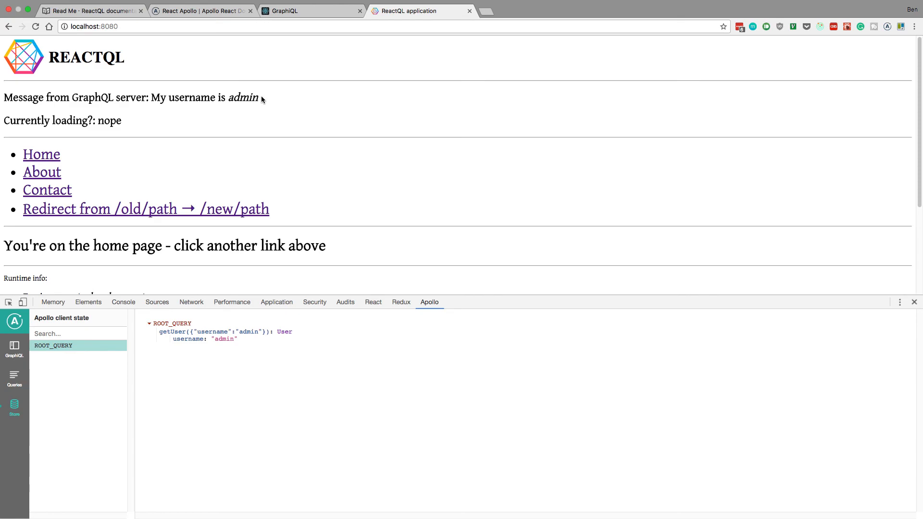
mouse_move(517, 109)
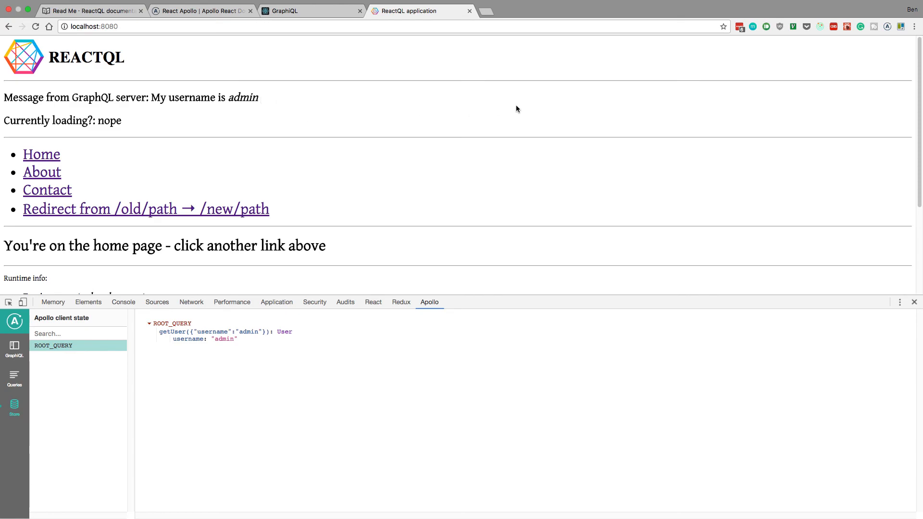